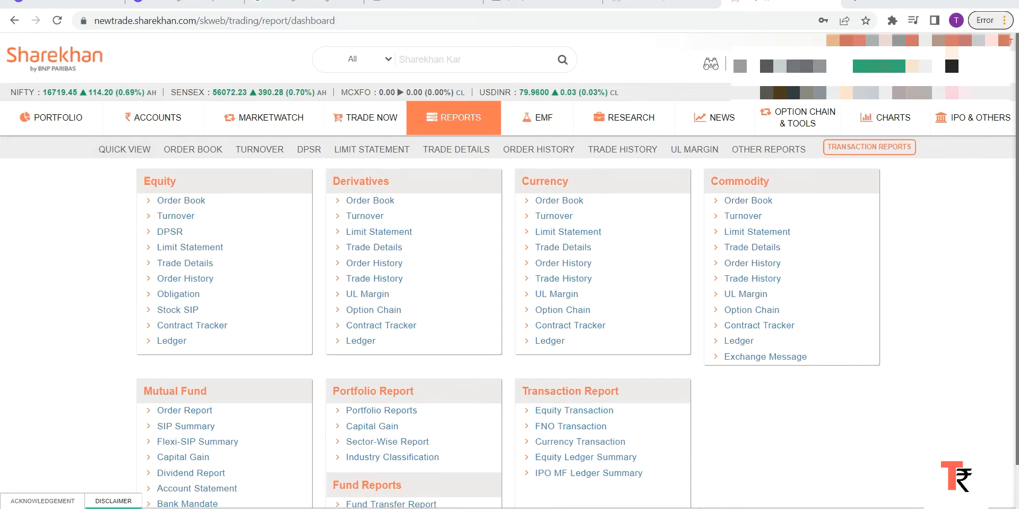
mouse_move(333, 130)
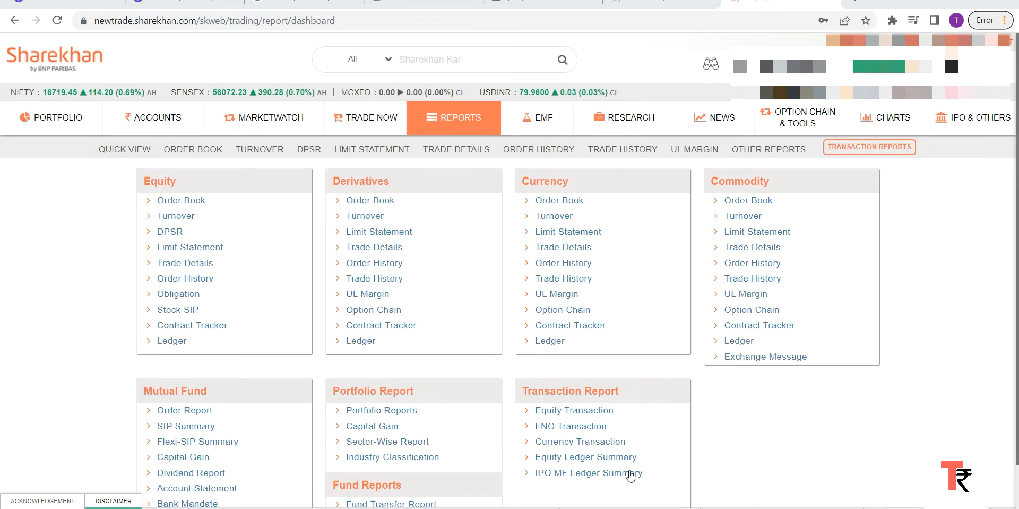
mouse_move(372, 429)
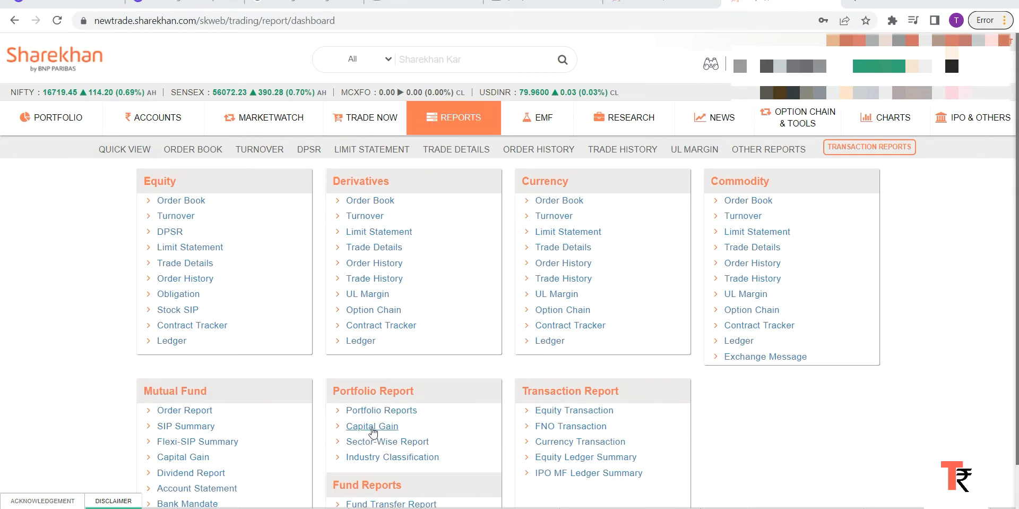
mouse_move(397, 401)
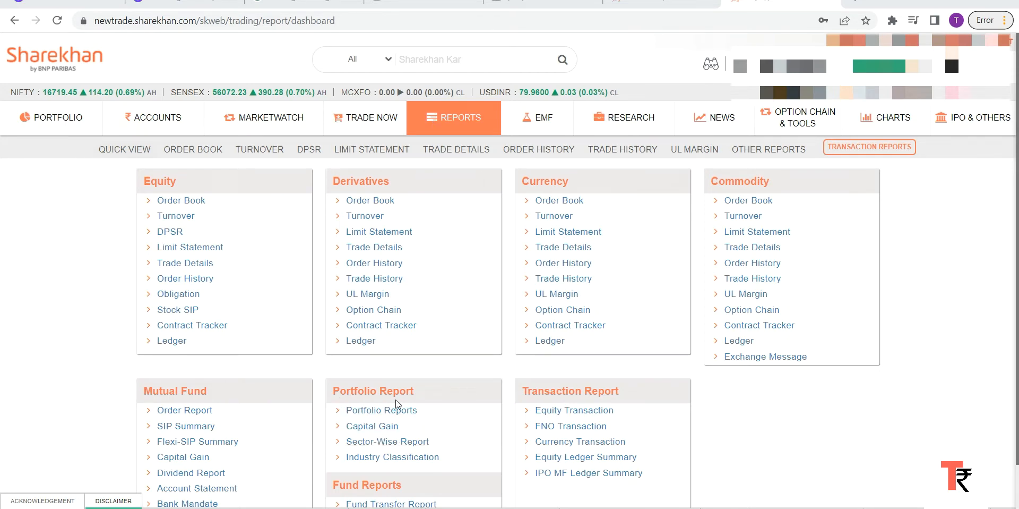
mouse_move(363, 435)
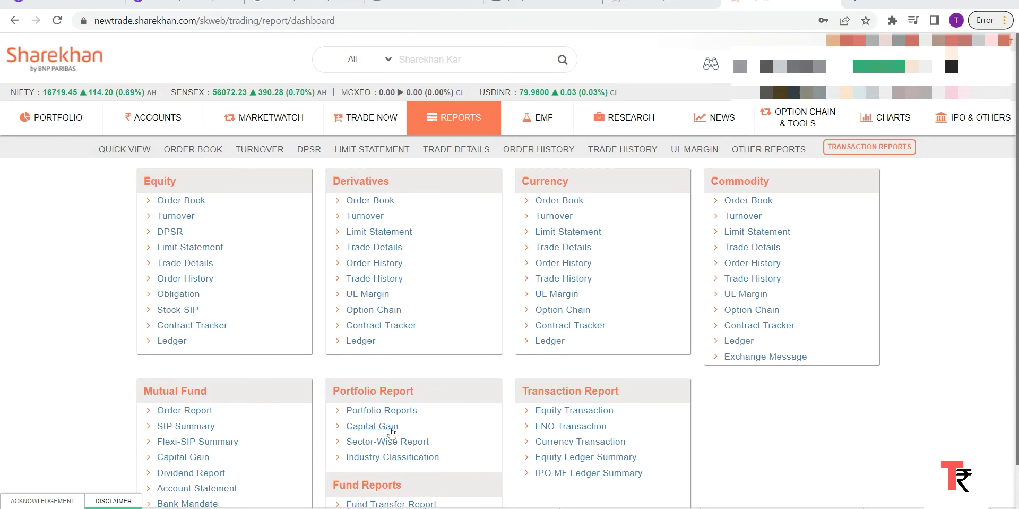
- Open the portfolio Capital Gain report, showing closed positions for 2022-2023
click(372, 425)
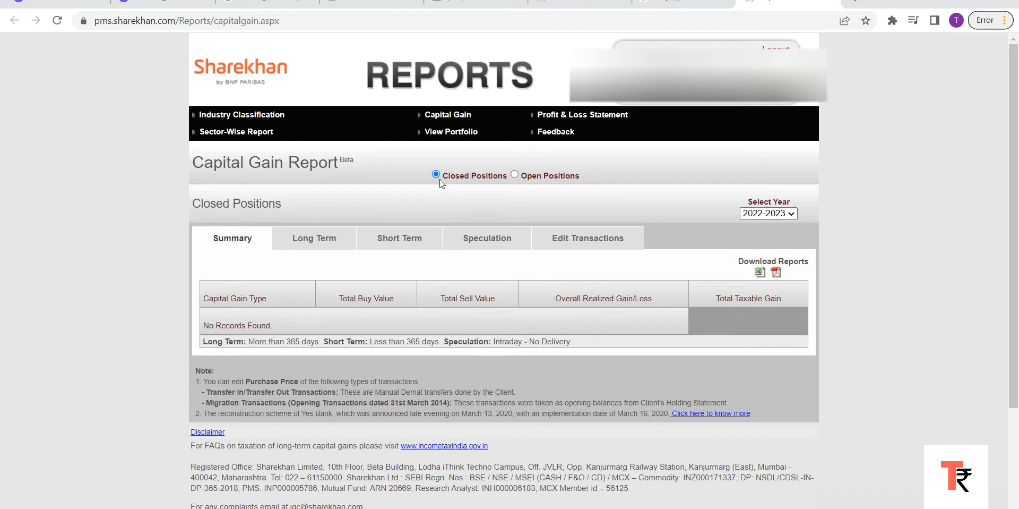
mouse_move(574, 187)
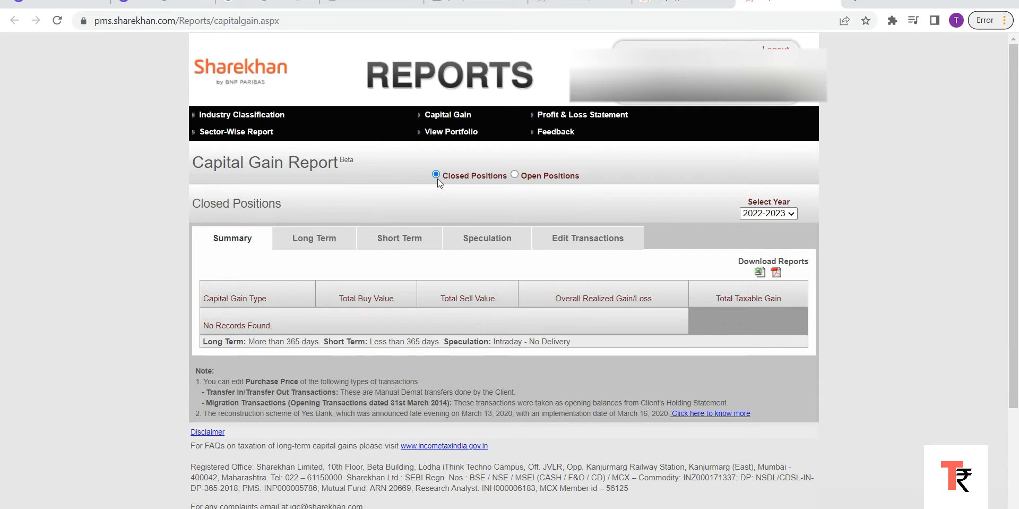
- Switch the Capital Gain report year from 2022-2023 to 2021-2022
click(769, 214)
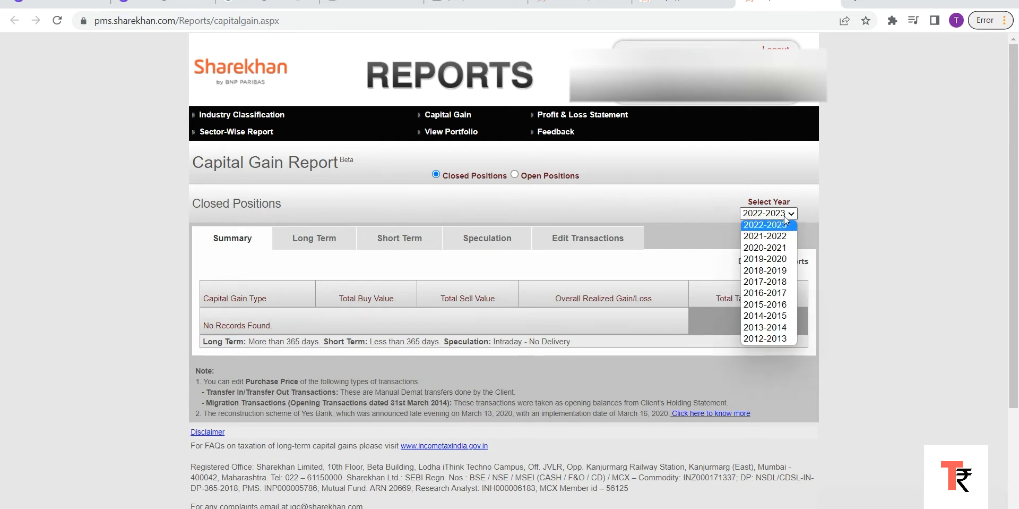
click(764, 236)
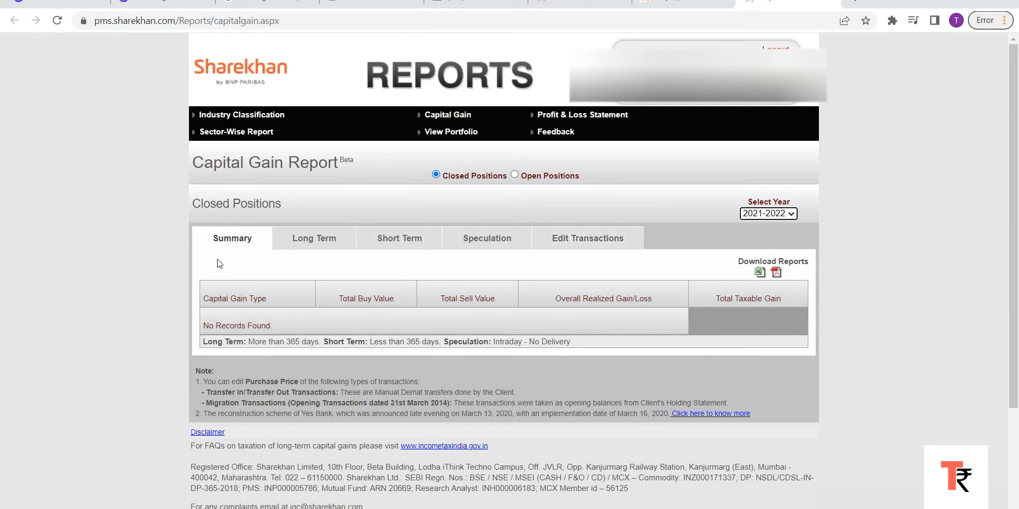
mouse_move(318, 256)
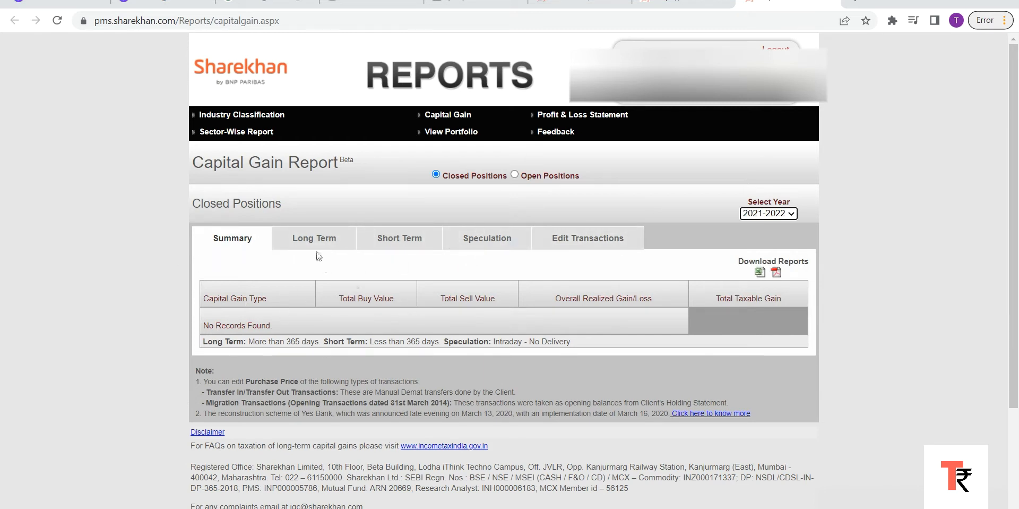
- View the Long Term, Short Term and Speculation closed positions for 2021-2022
click(315, 238)
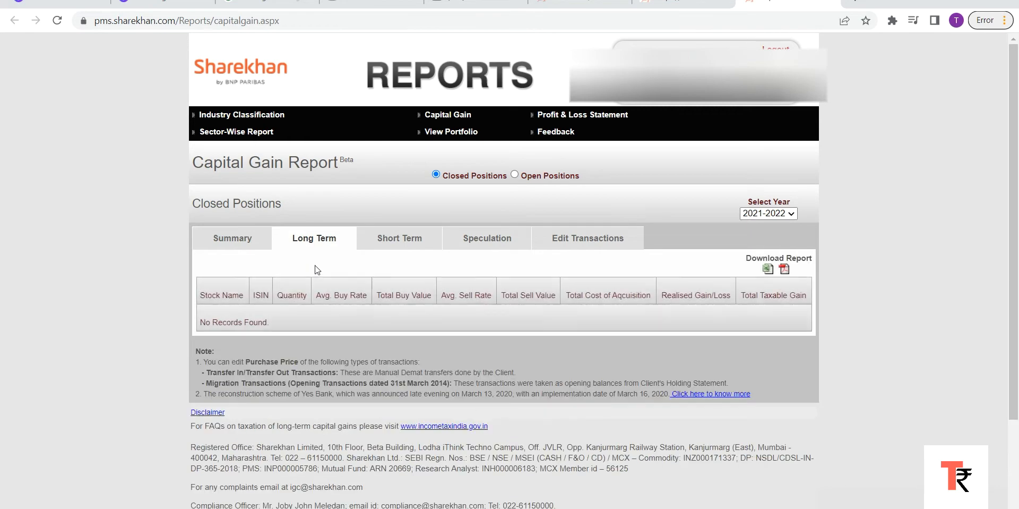
mouse_move(381, 266)
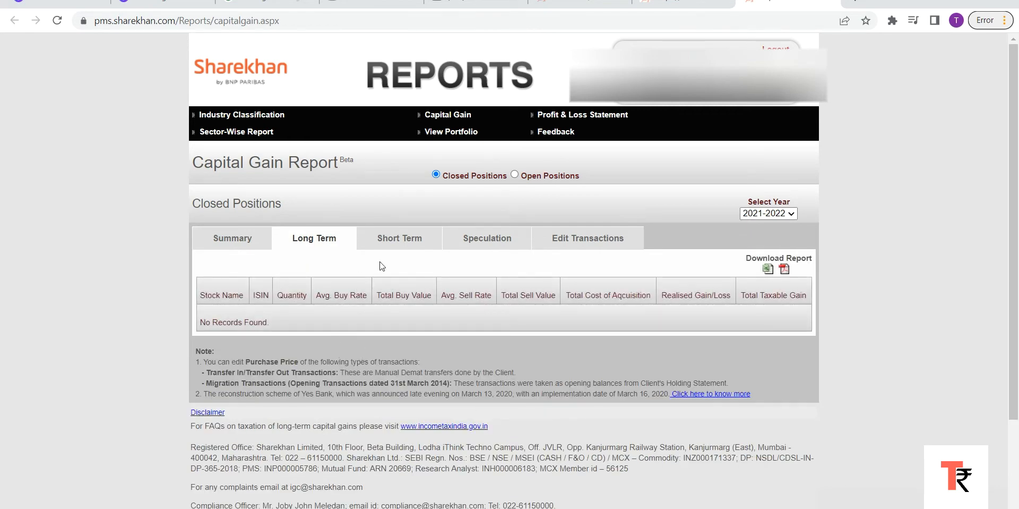
click(399, 238)
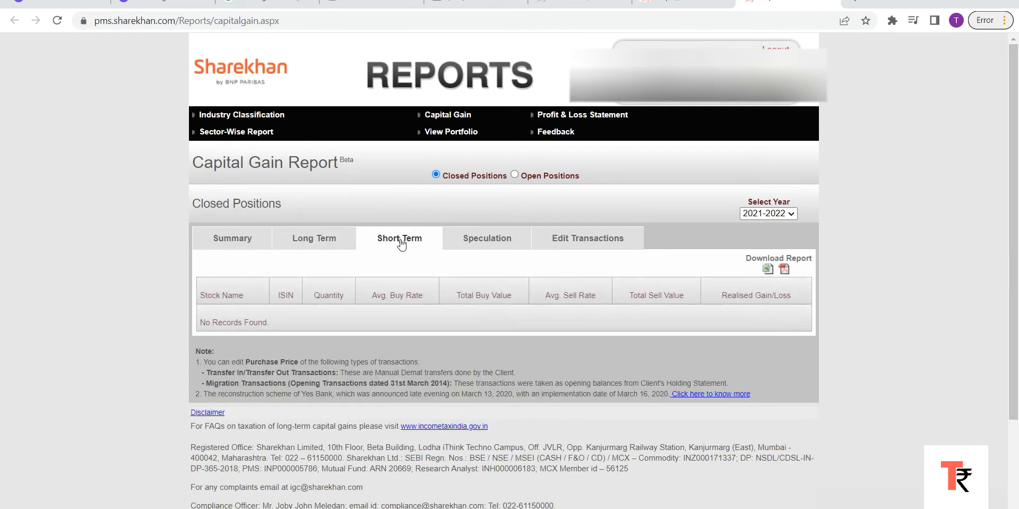
mouse_move(491, 242)
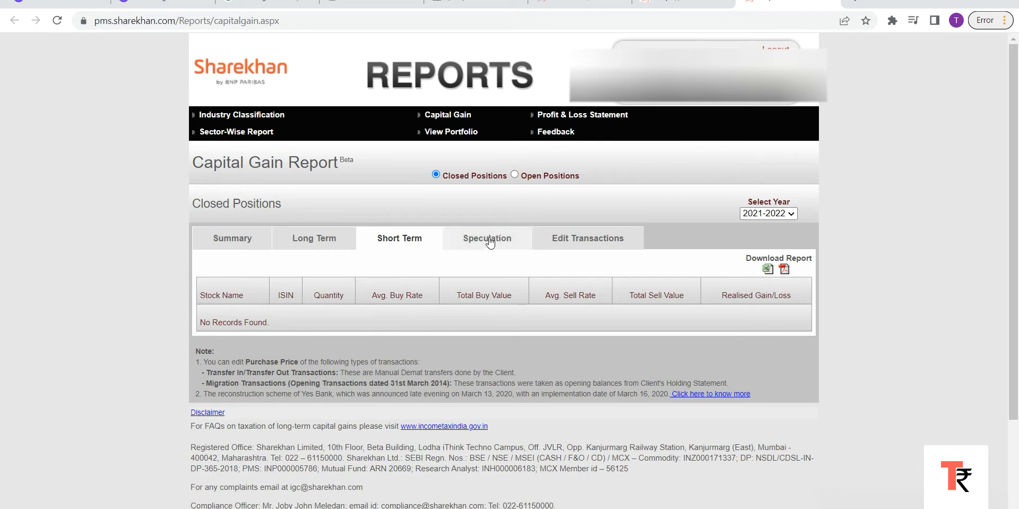
click(487, 238)
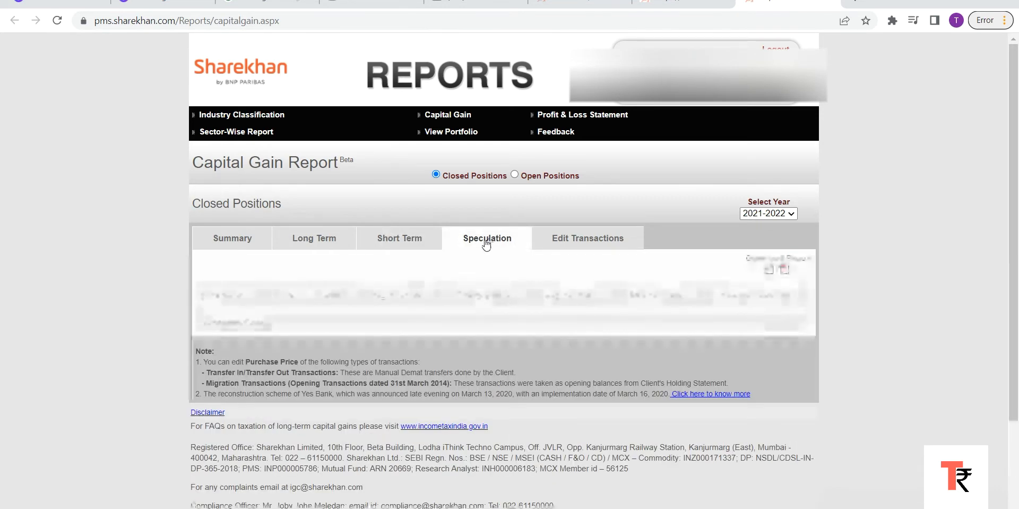
click(486, 237)
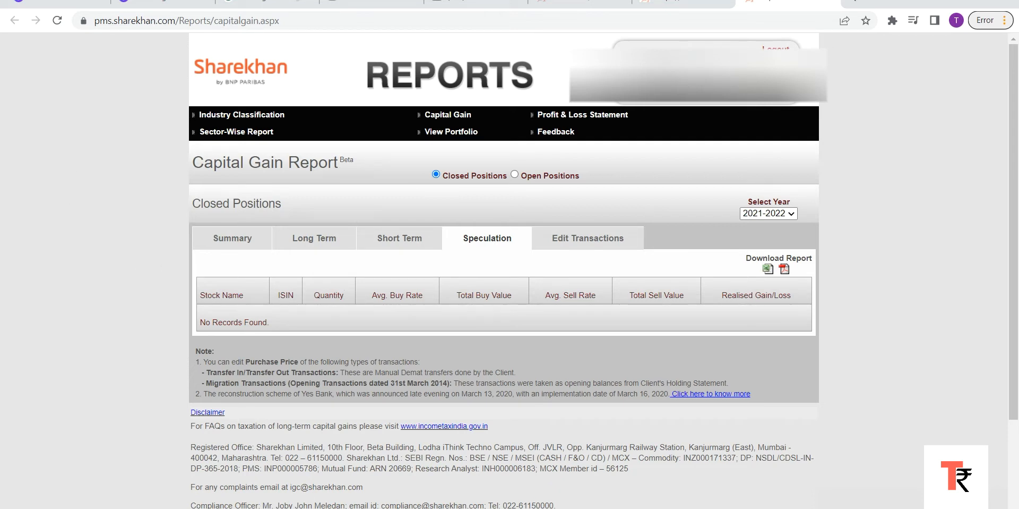
mouse_move(259, 279)
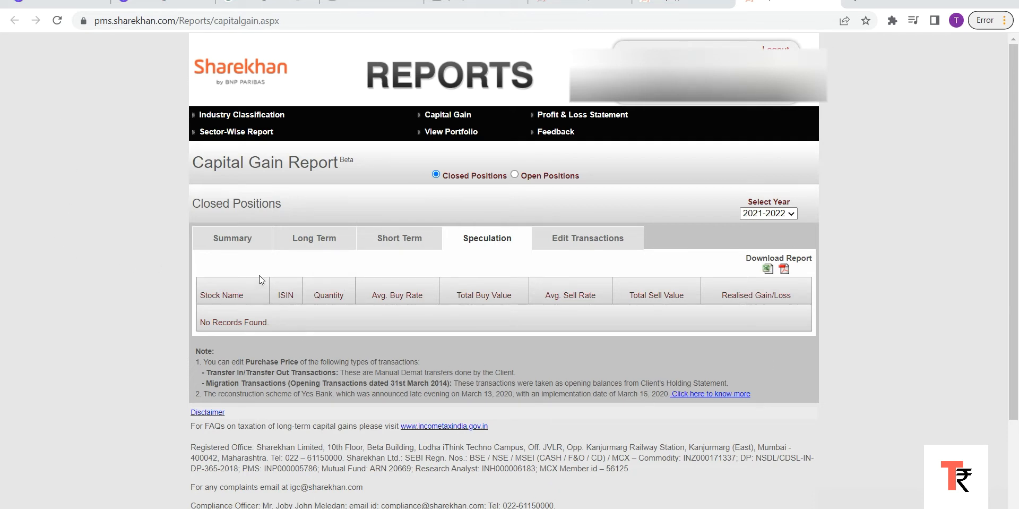
mouse_move(896, 324)
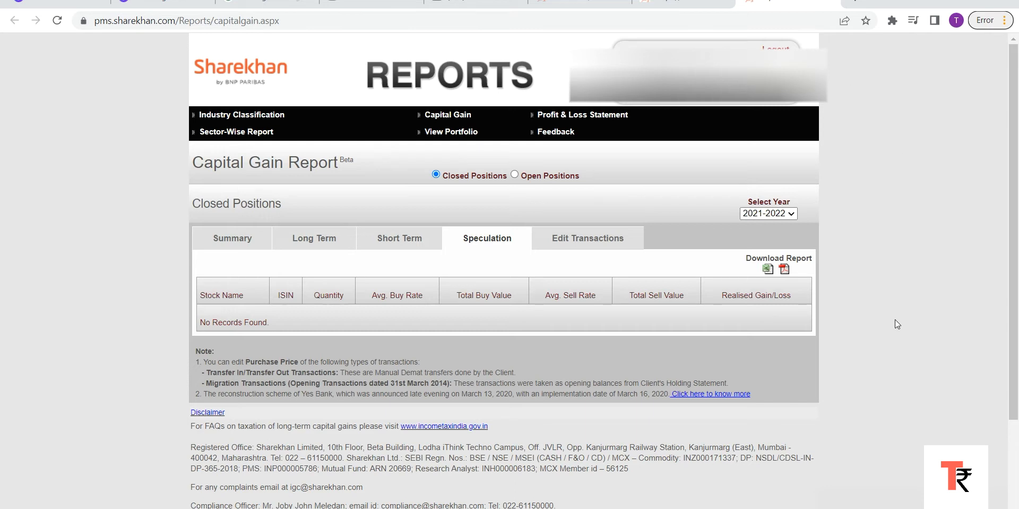
mouse_move(681, 307)
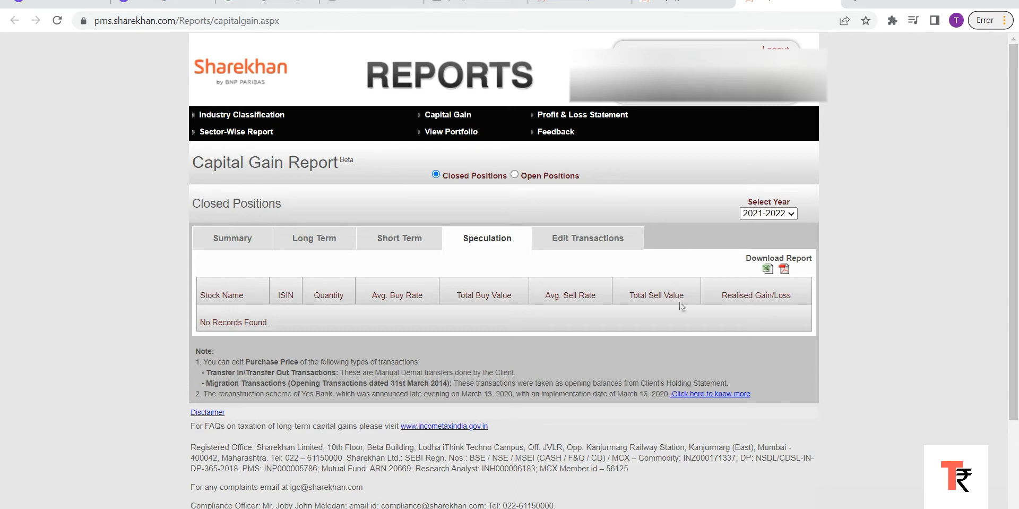
mouse_move(845, 245)
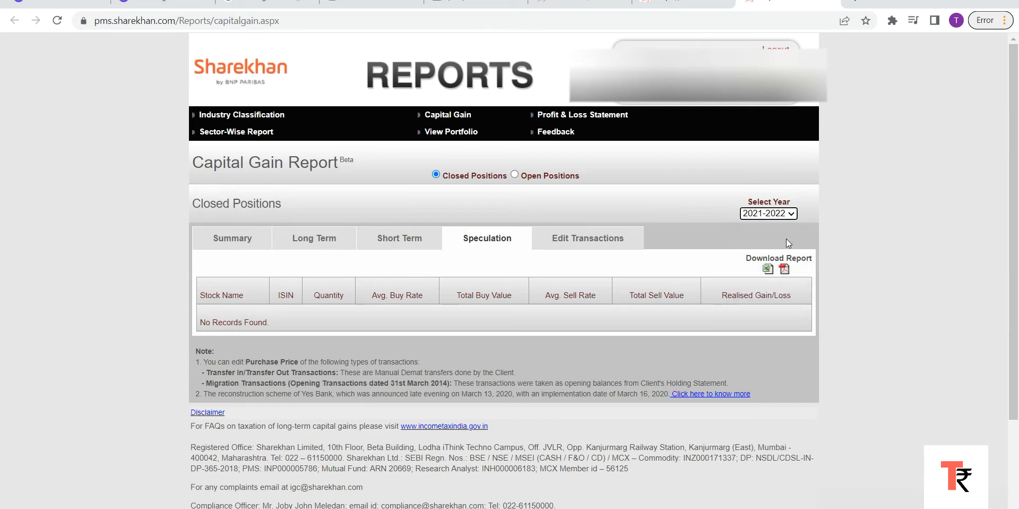
mouse_move(766, 269)
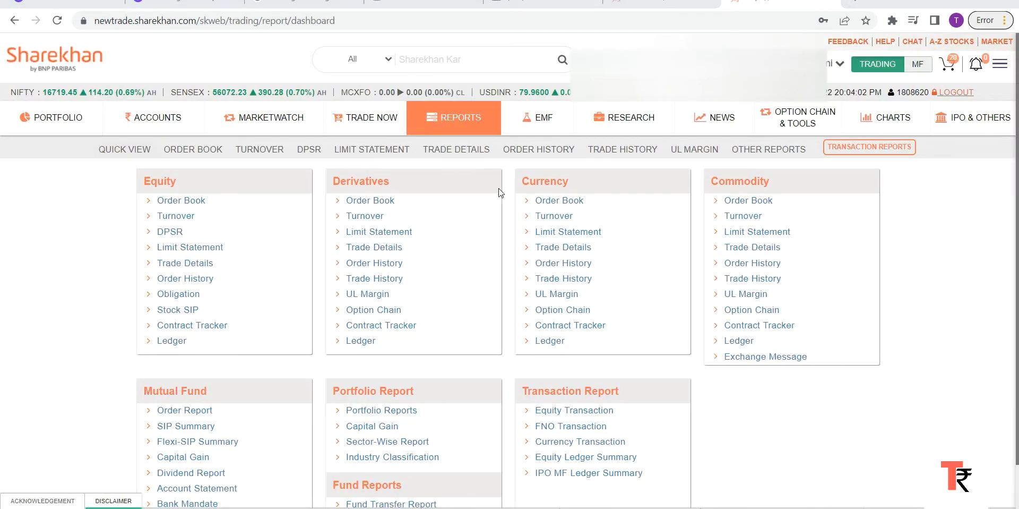
mouse_move(447, 241)
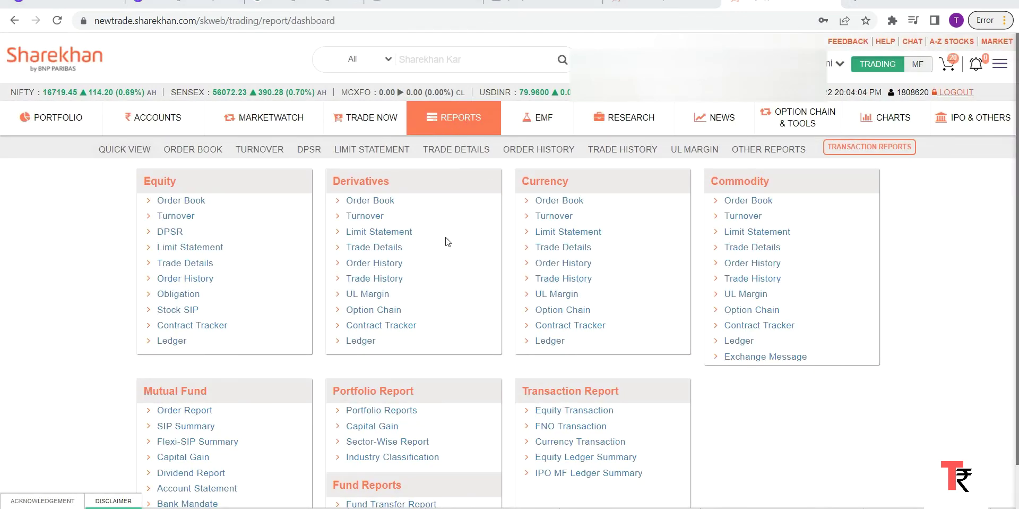
mouse_move(397, 412)
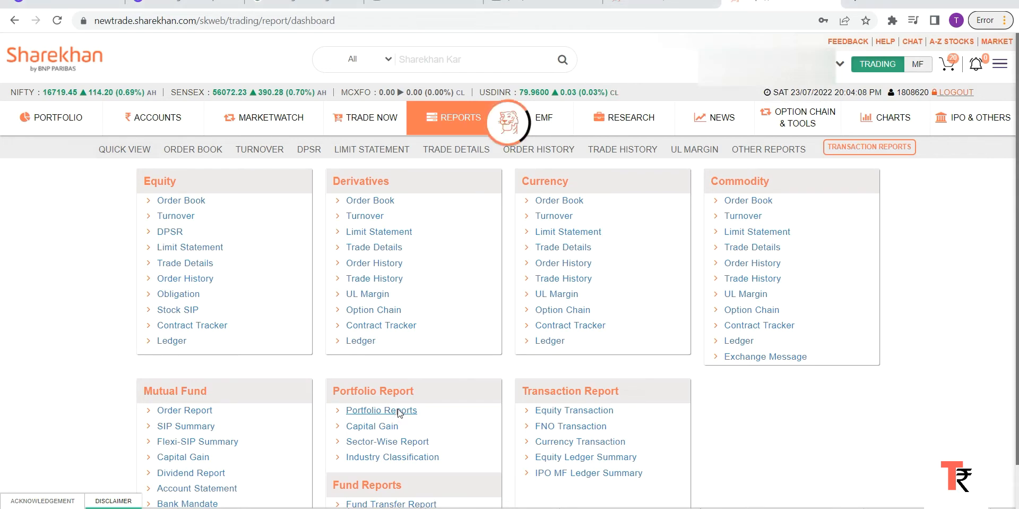
- Open the detailed portfolio report listing the Infosys holding worth ₹7,531.50
click(381, 410)
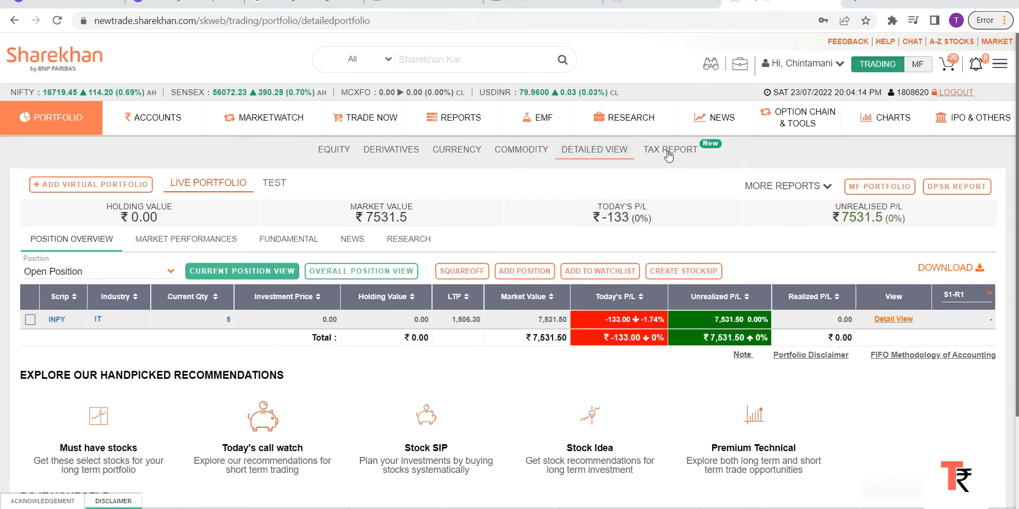
- Open the Tax Report page and set the equity Position As On date to 31-03-2021
click(671, 150)
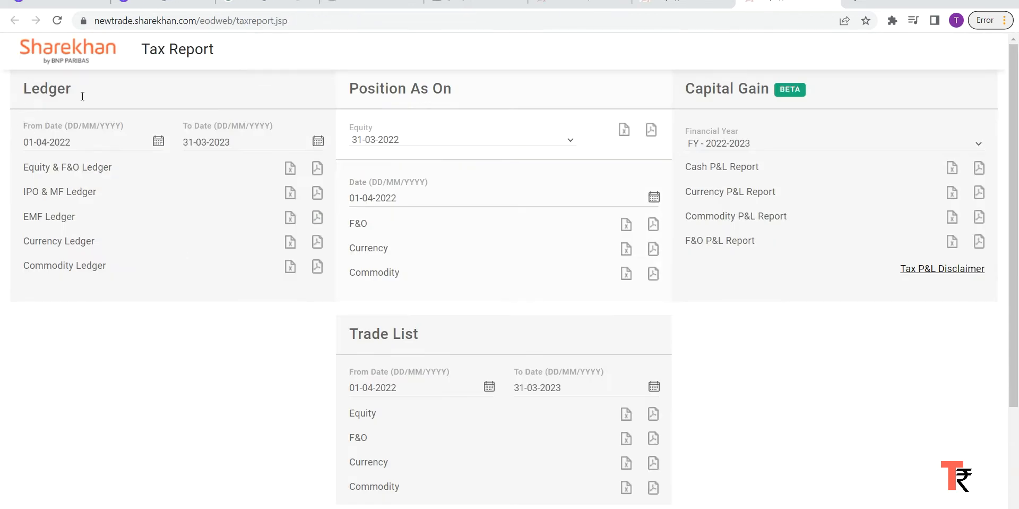
mouse_move(654, 439)
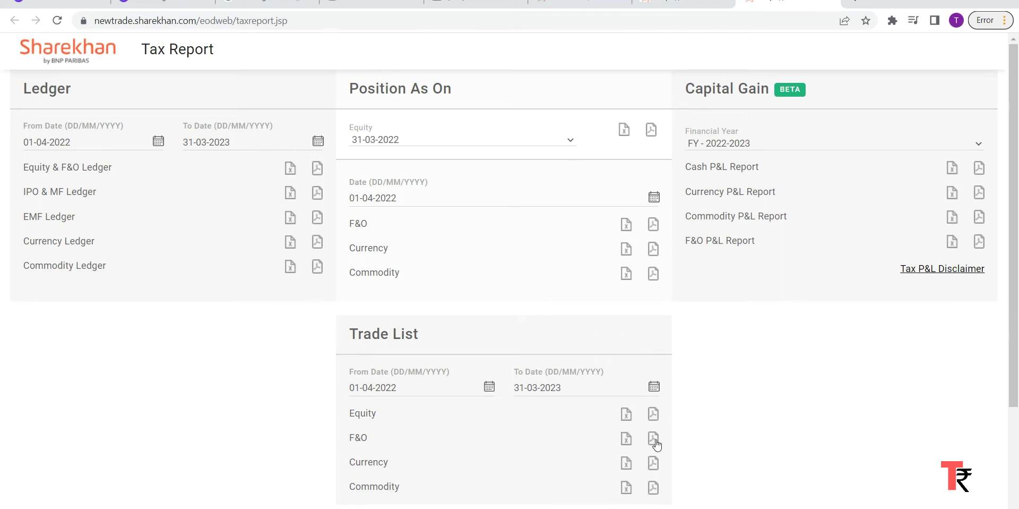
mouse_move(1013, 385)
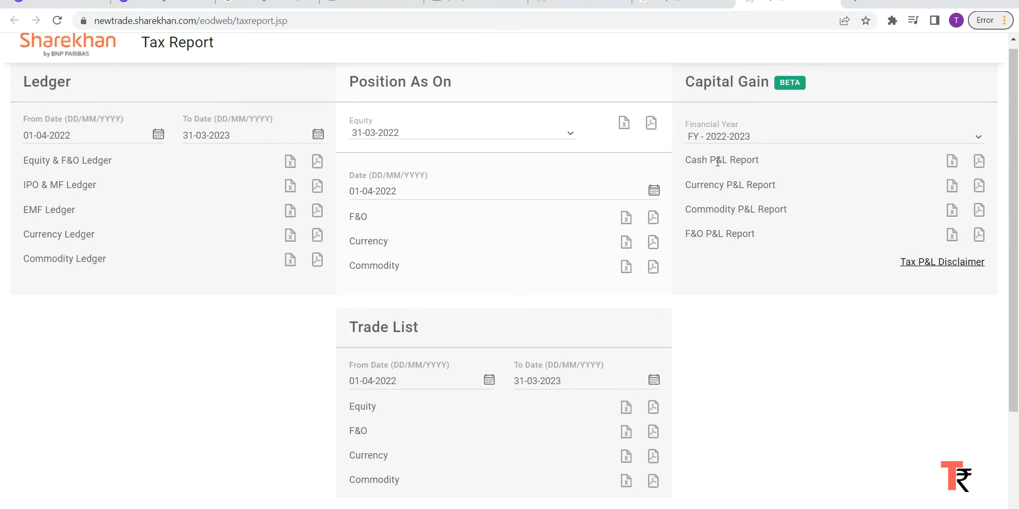
mouse_move(697, 156)
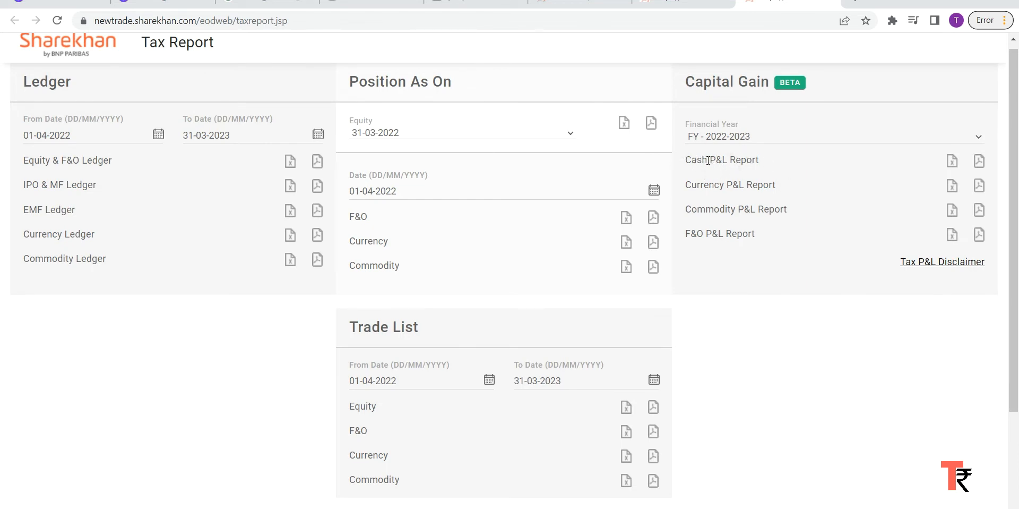
mouse_move(731, 162)
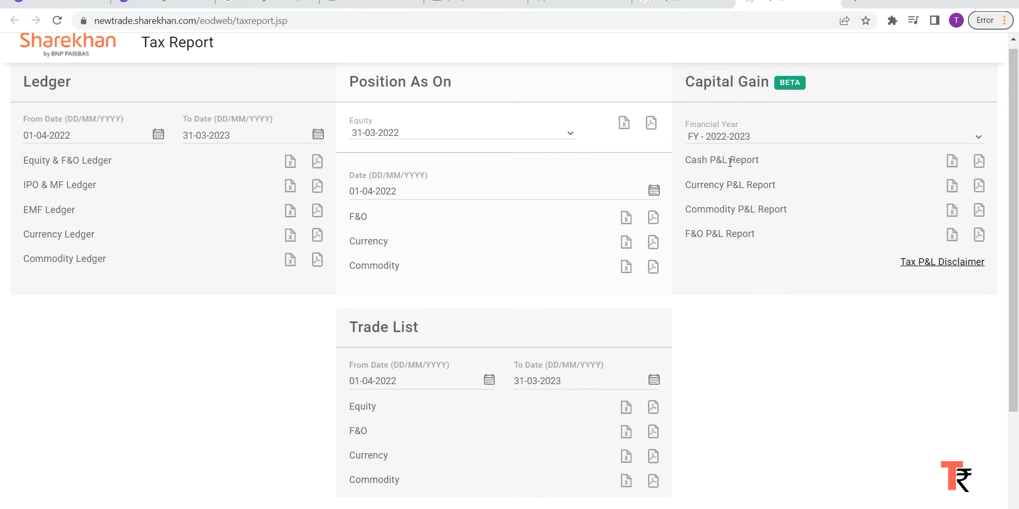
mouse_move(743, 172)
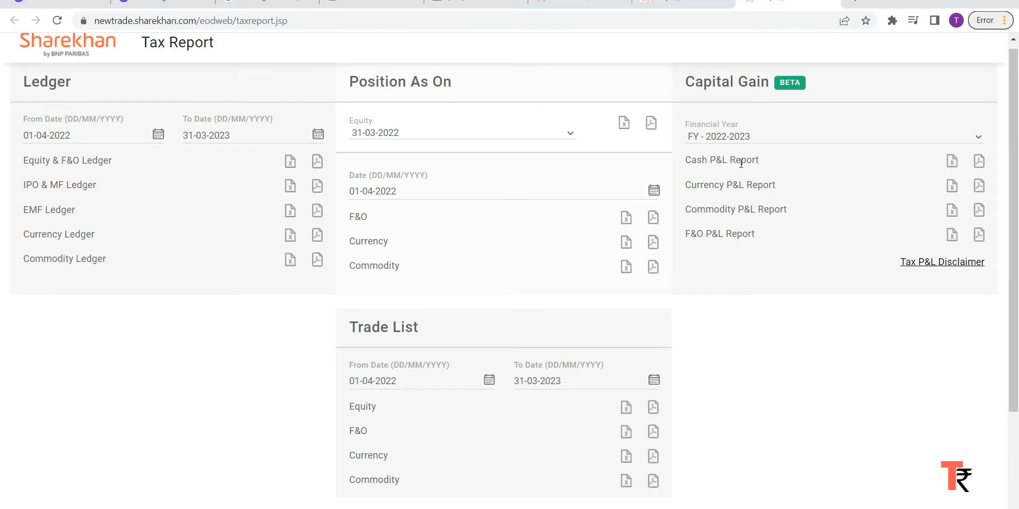
mouse_move(741, 180)
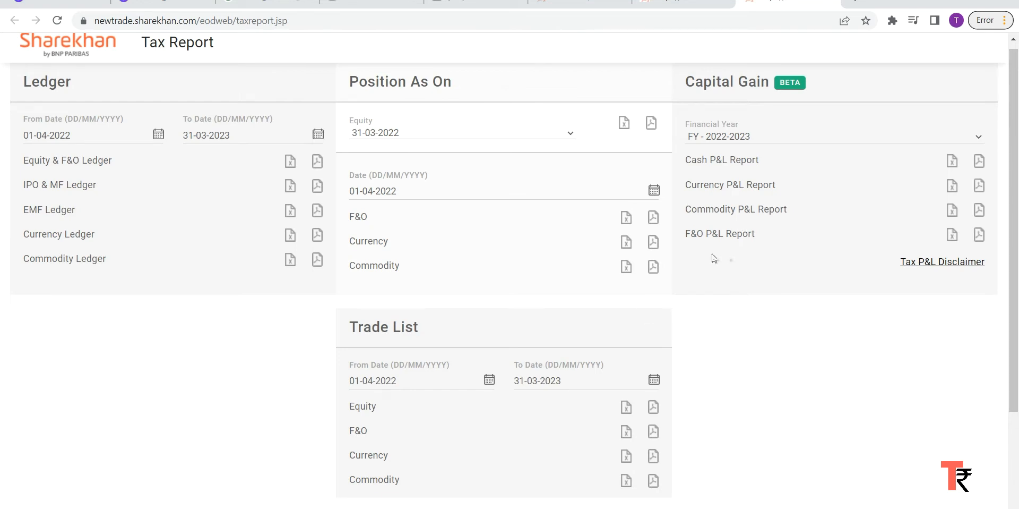
mouse_move(727, 260)
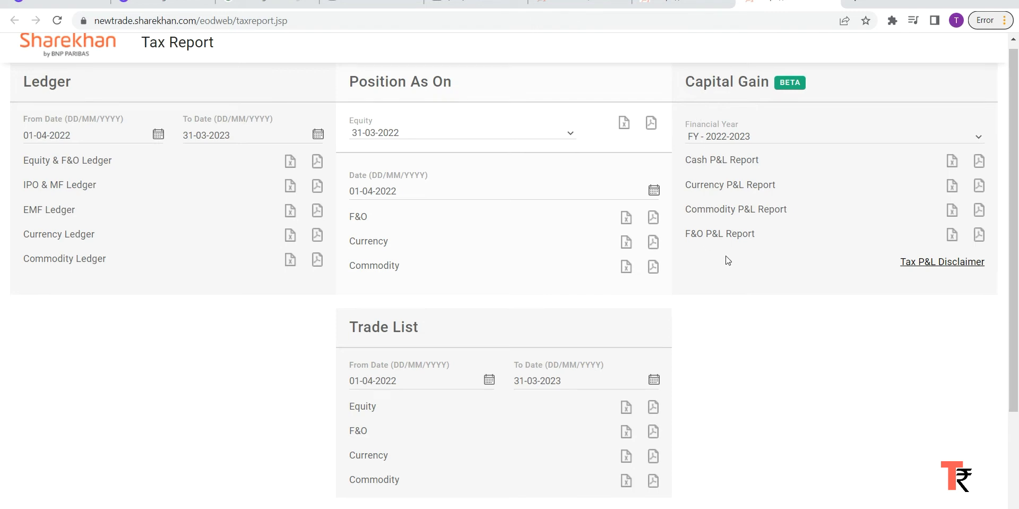
mouse_move(951, 236)
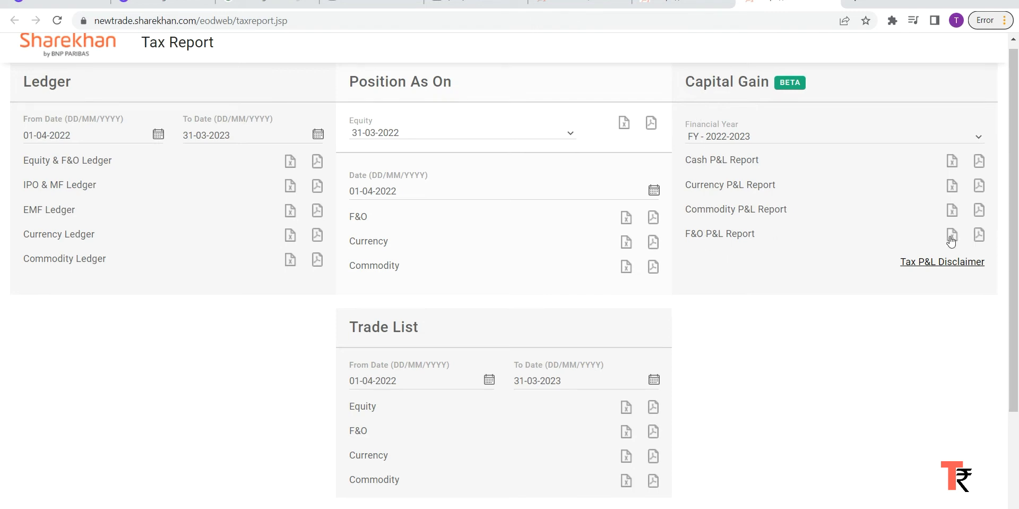
mouse_move(985, 244)
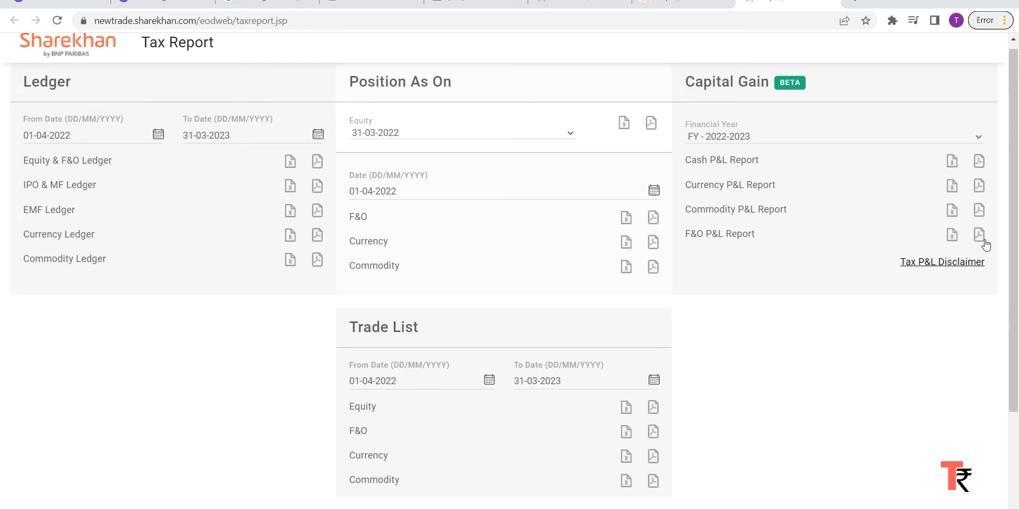
mouse_move(476, 125)
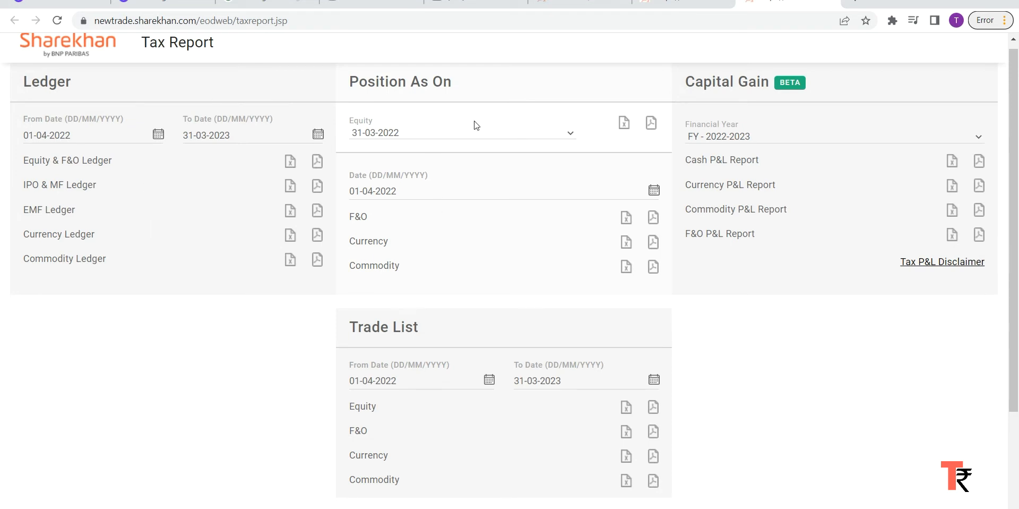
mouse_move(426, 142)
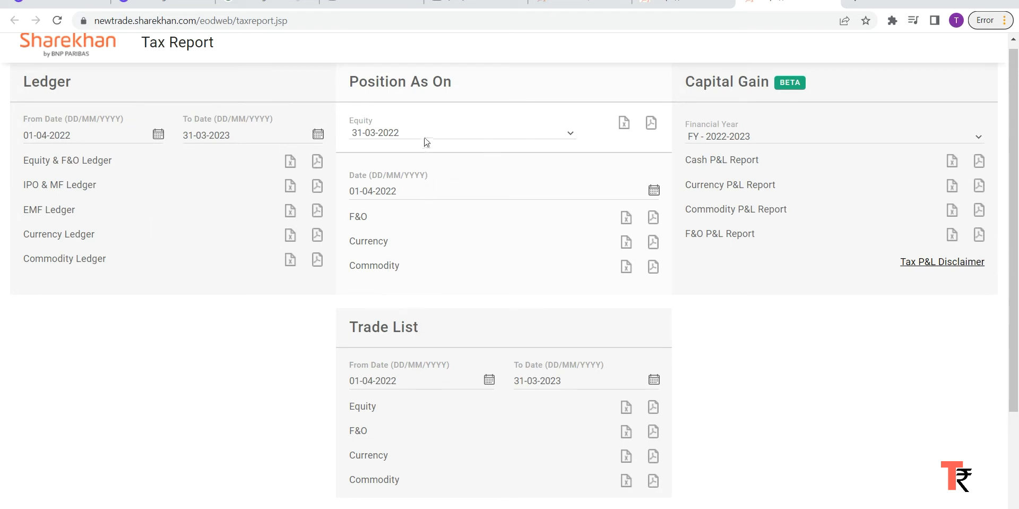
click(461, 132)
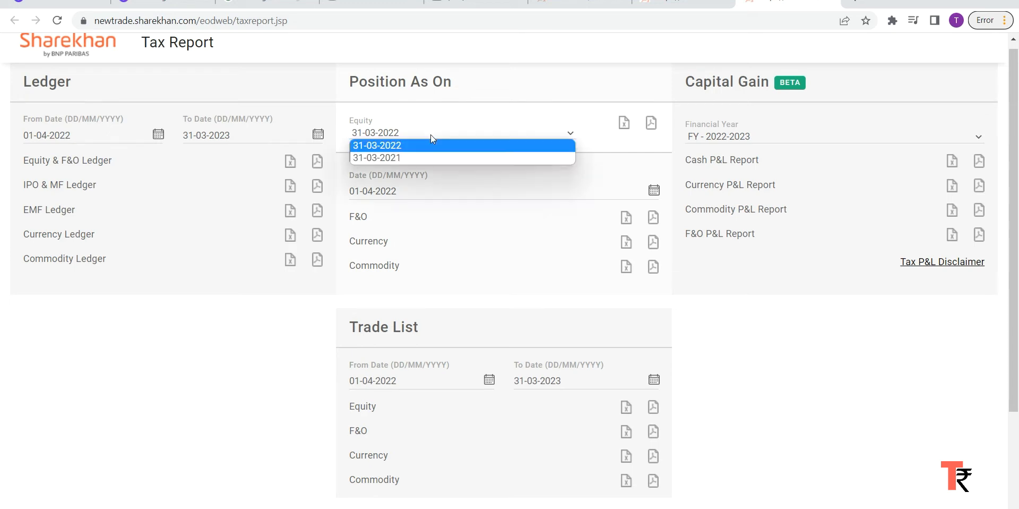
click(375, 158)
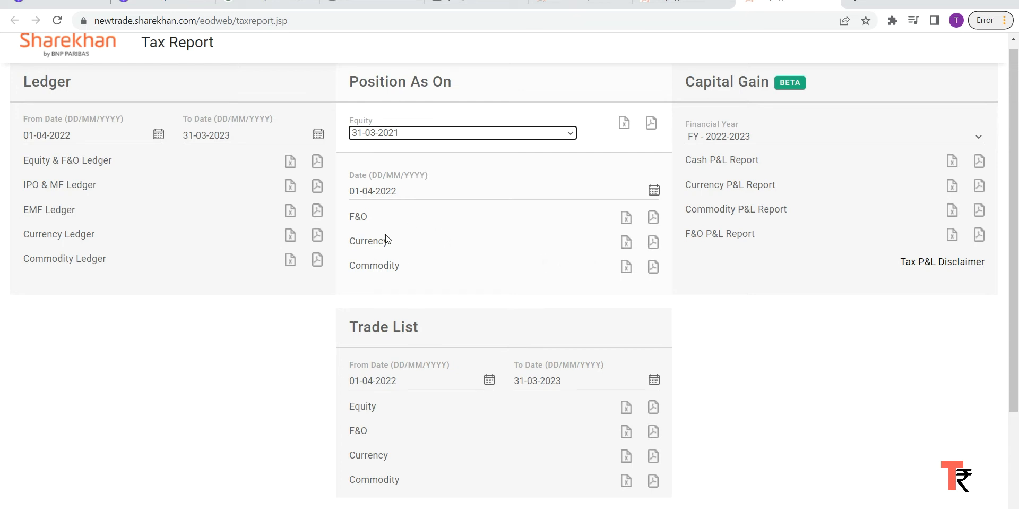
mouse_move(468, 168)
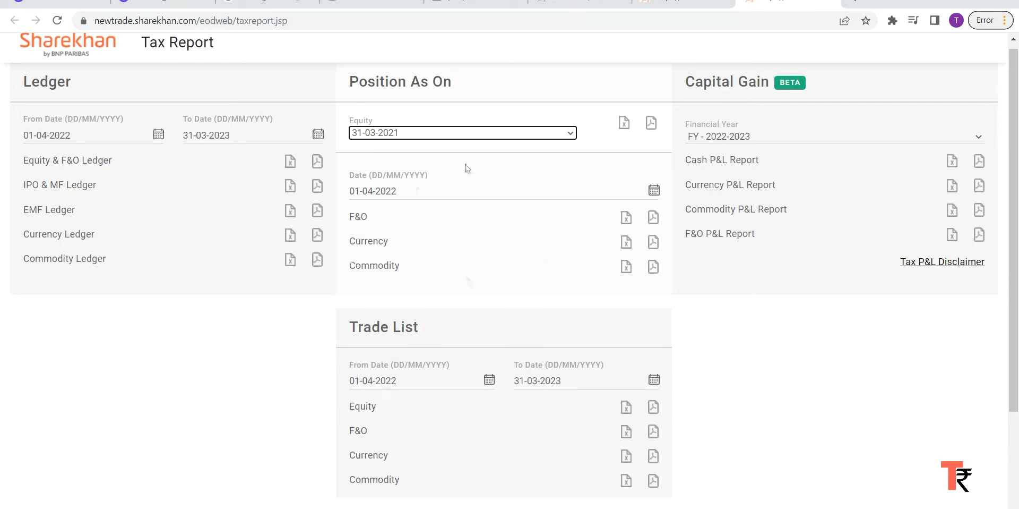
mouse_move(463, 234)
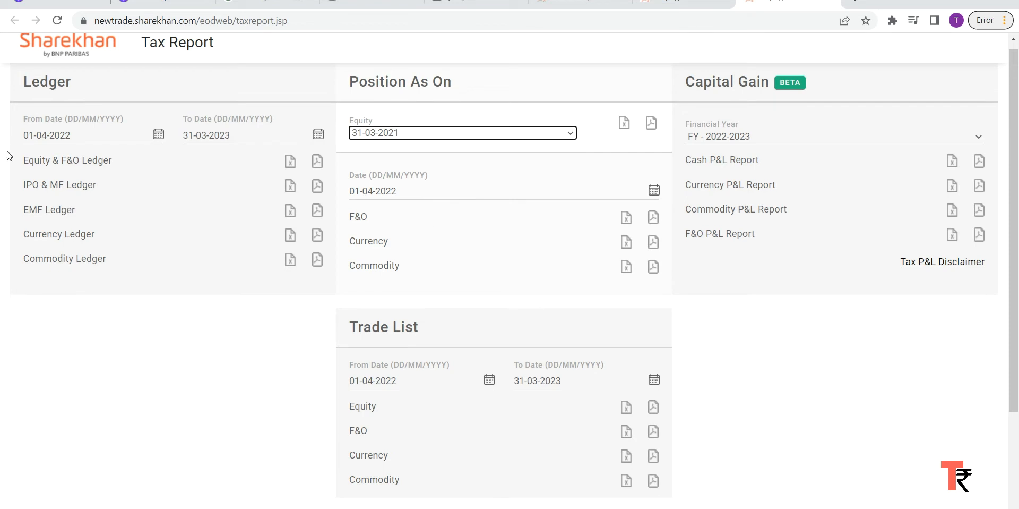
mouse_move(72, 209)
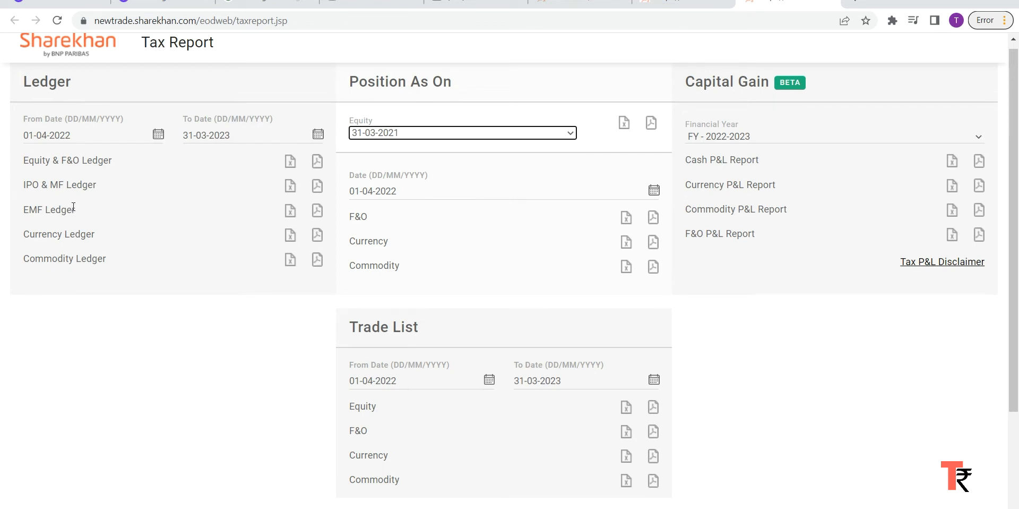
mouse_move(34, 180)
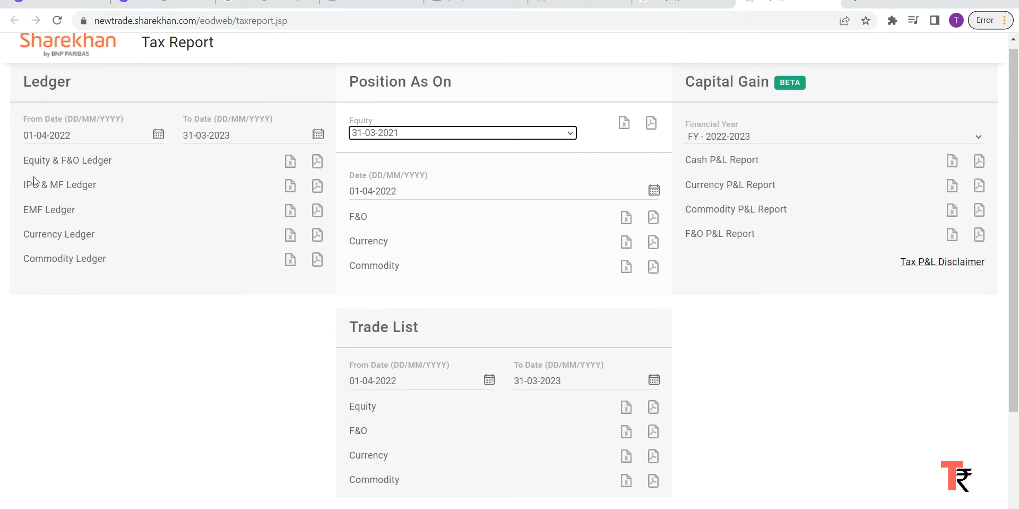
mouse_move(61, 127)
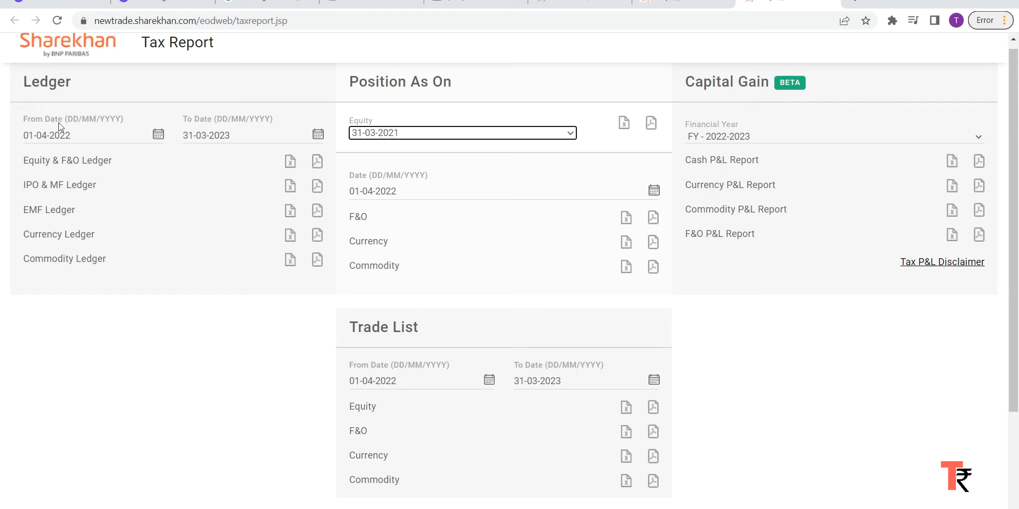
mouse_move(59, 137)
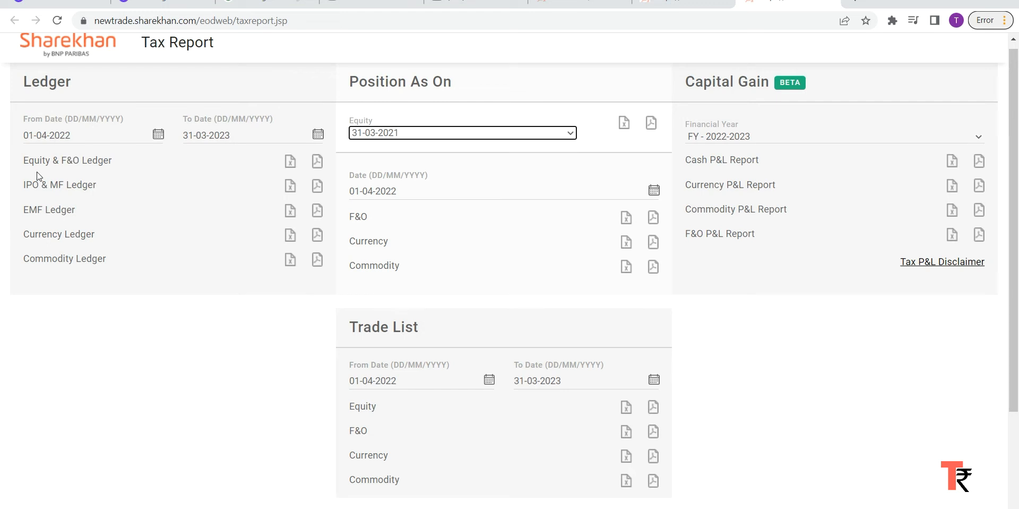
mouse_move(61, 311)
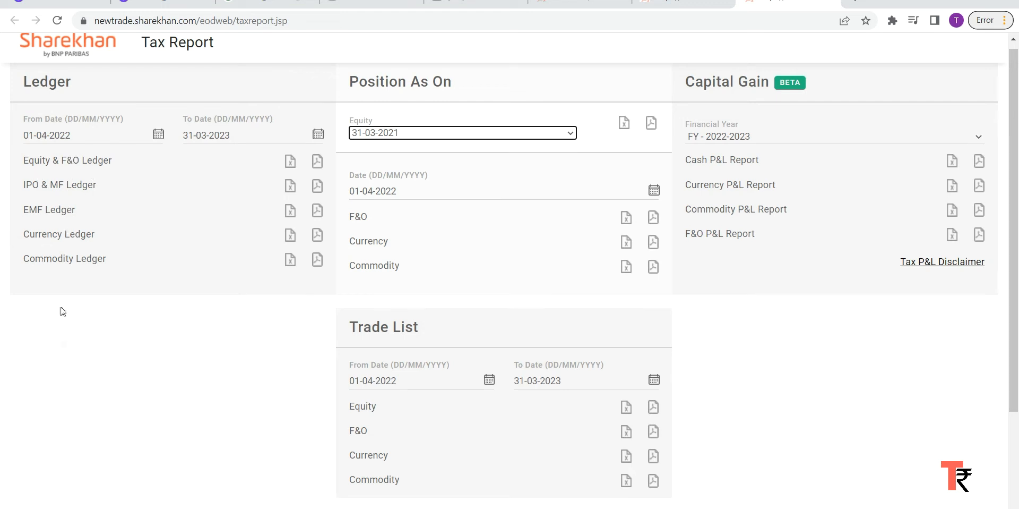
mouse_move(302, 289)
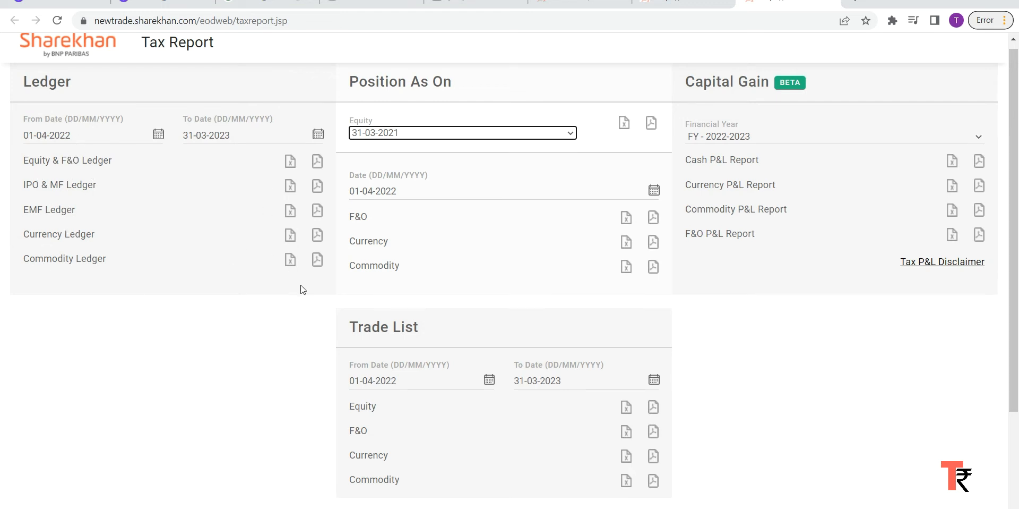
- Scroll down the Tax Report page to the Trade List and footer
scroll(down, 3)
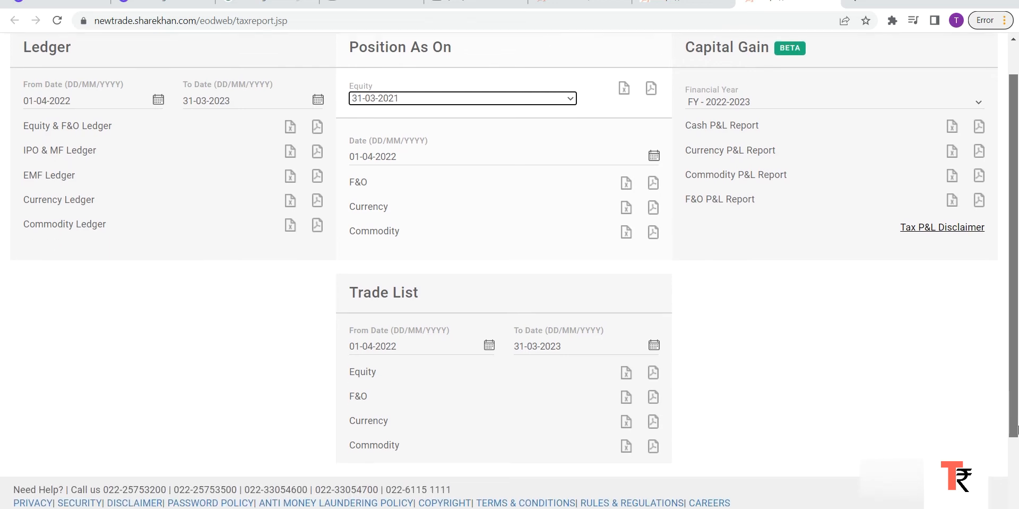
scroll(down, 3)
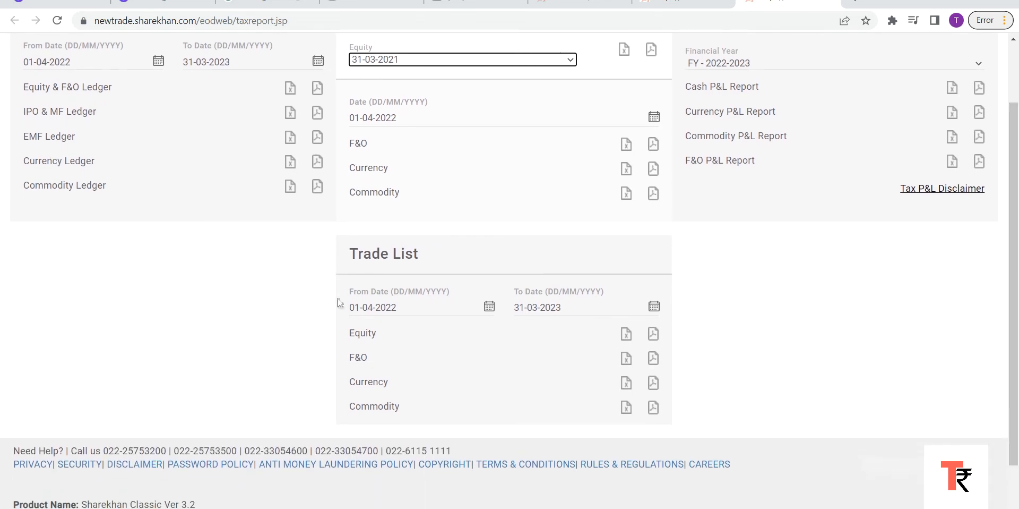
mouse_move(357, 389)
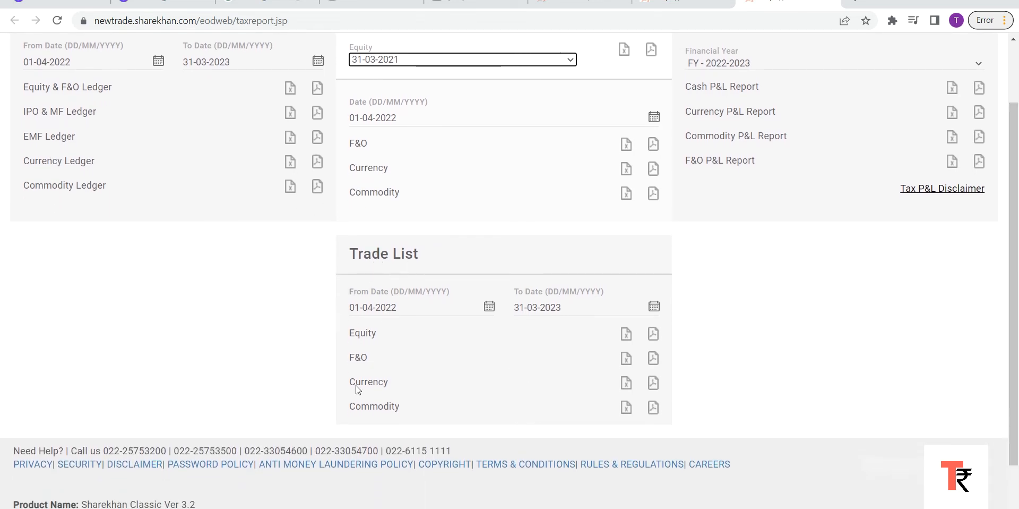
mouse_move(611, 358)
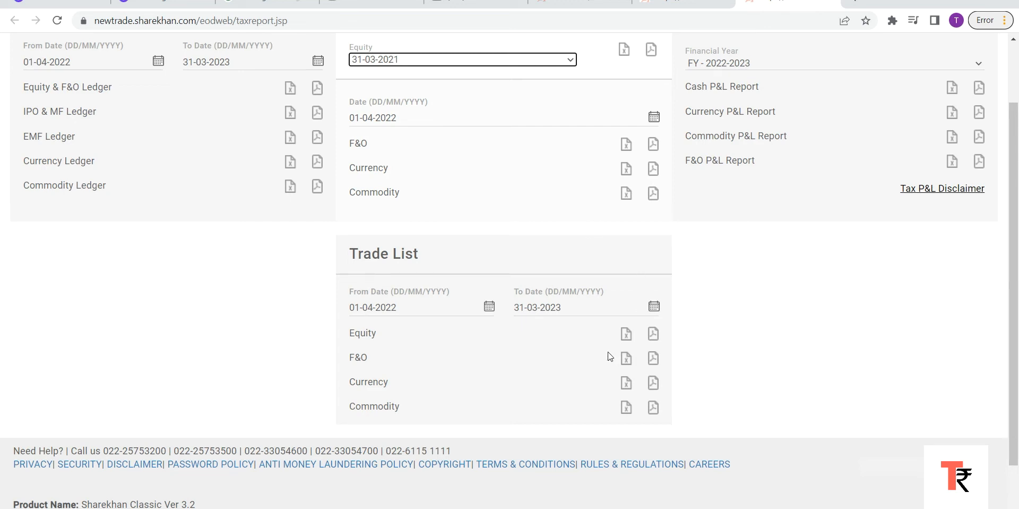
mouse_move(429, 349)
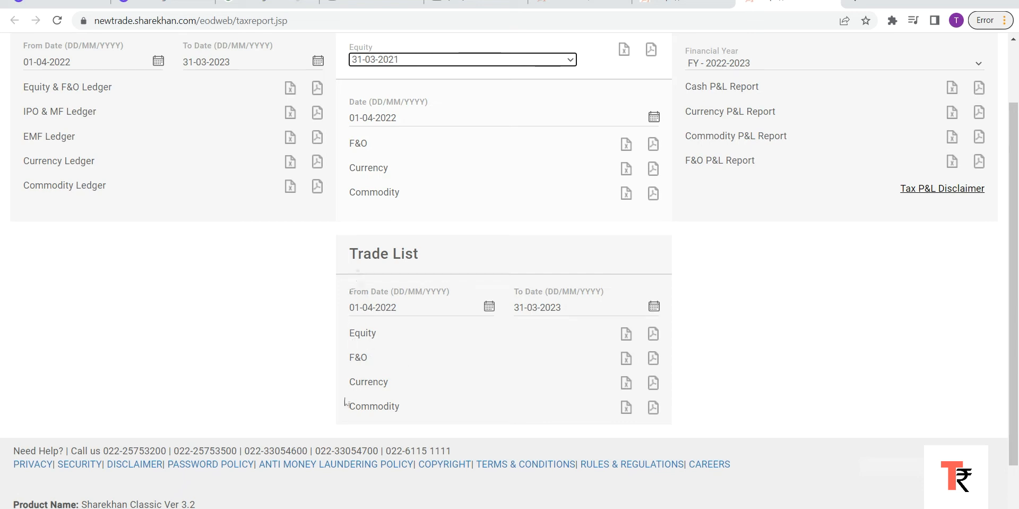
mouse_move(322, 342)
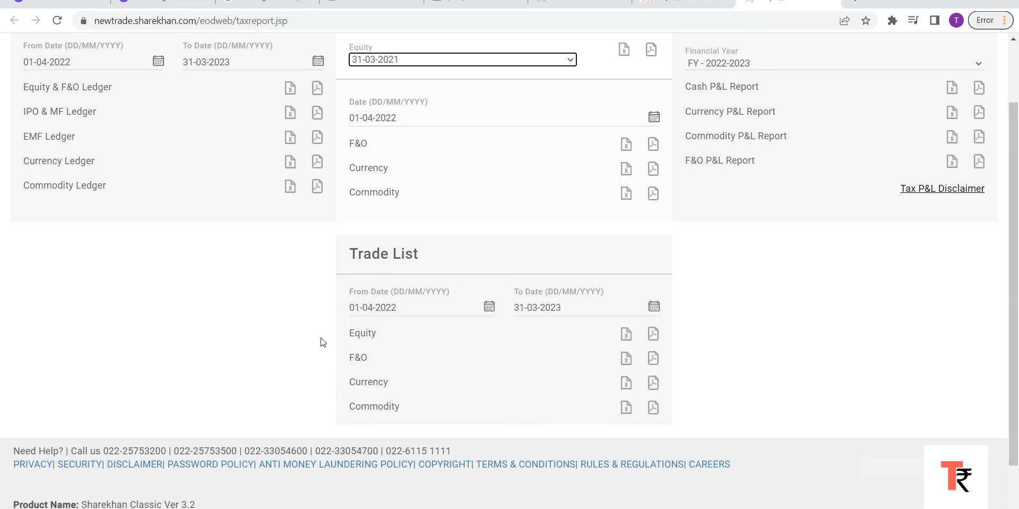
mouse_move(442, 379)
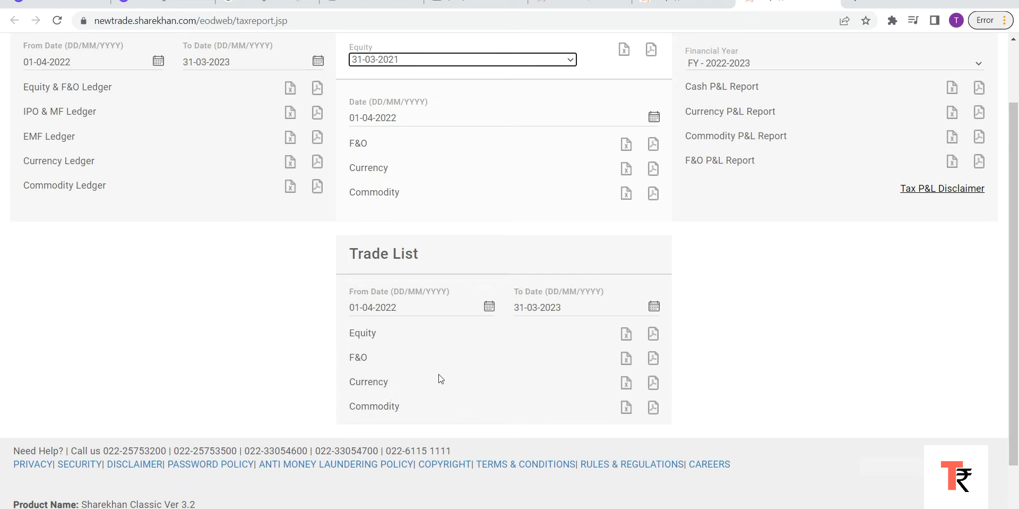
mouse_move(775, 132)
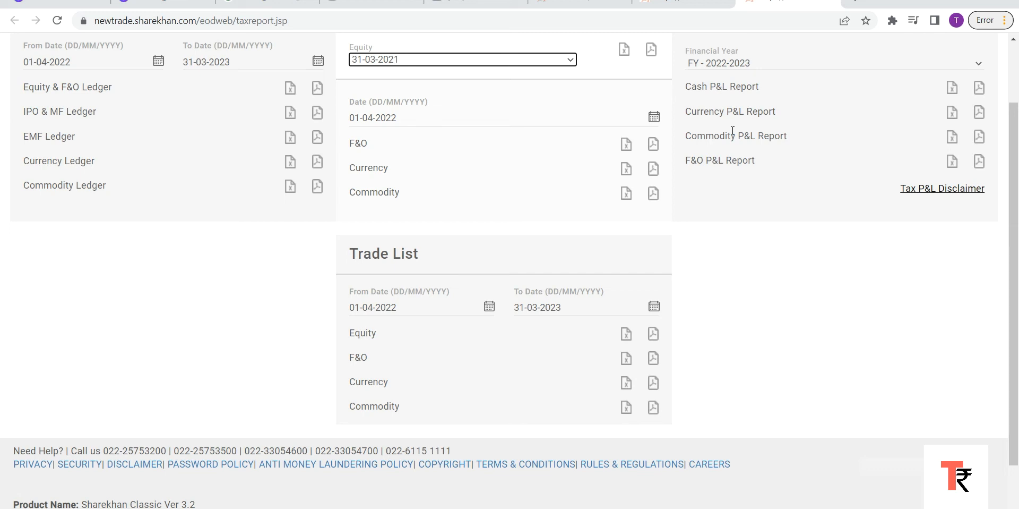
mouse_move(624, 265)
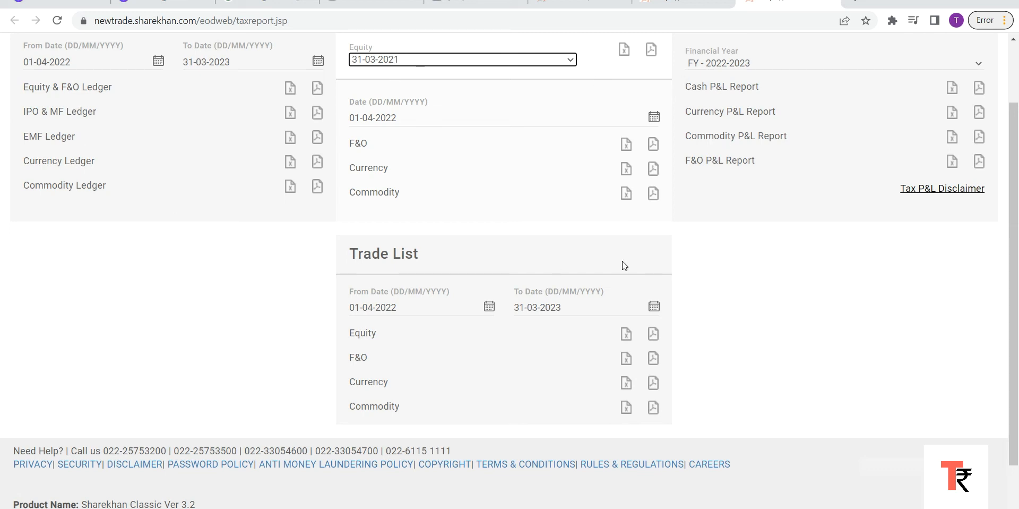
mouse_move(584, 278)
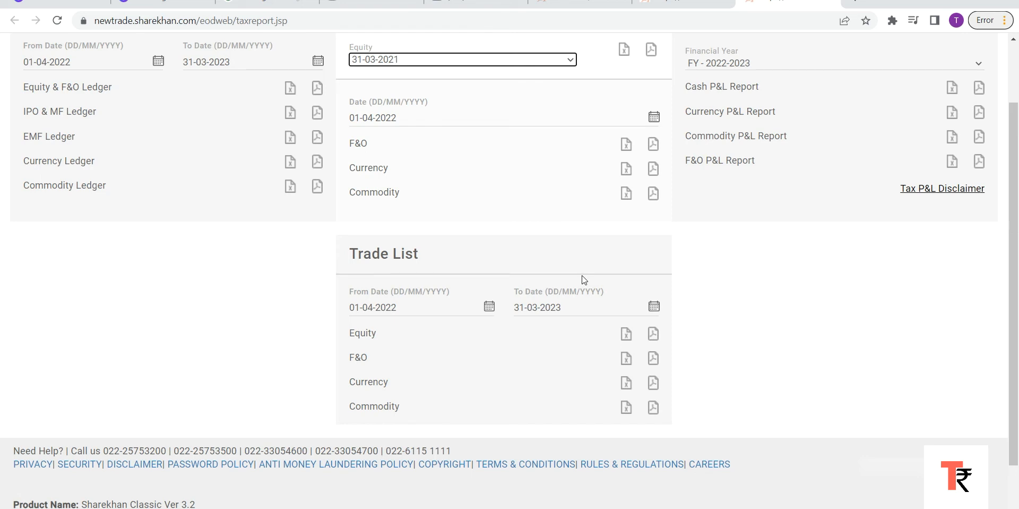
mouse_move(295, 356)
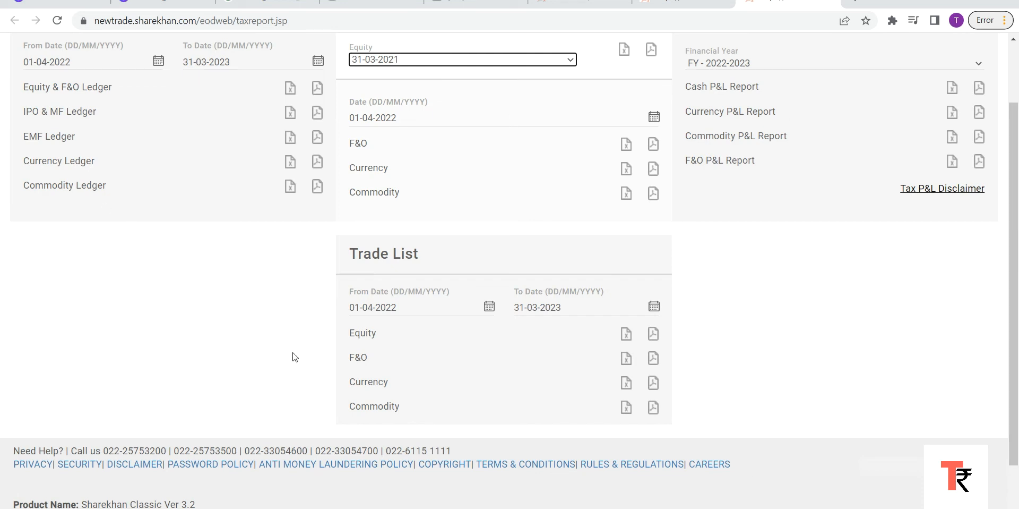
mouse_move(678, 378)
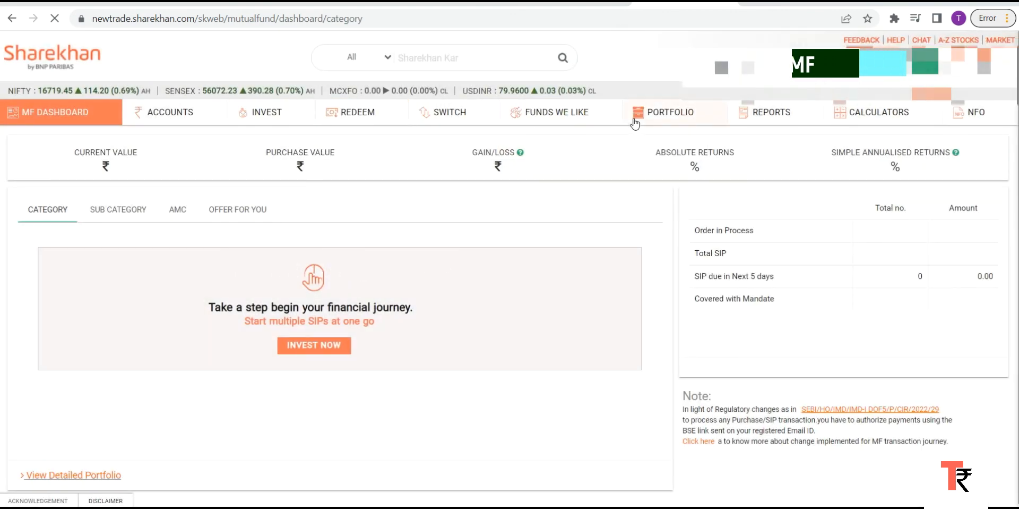
- Open the MF Reports Capital Gain summary with short and long term values at zero
click(773, 113)
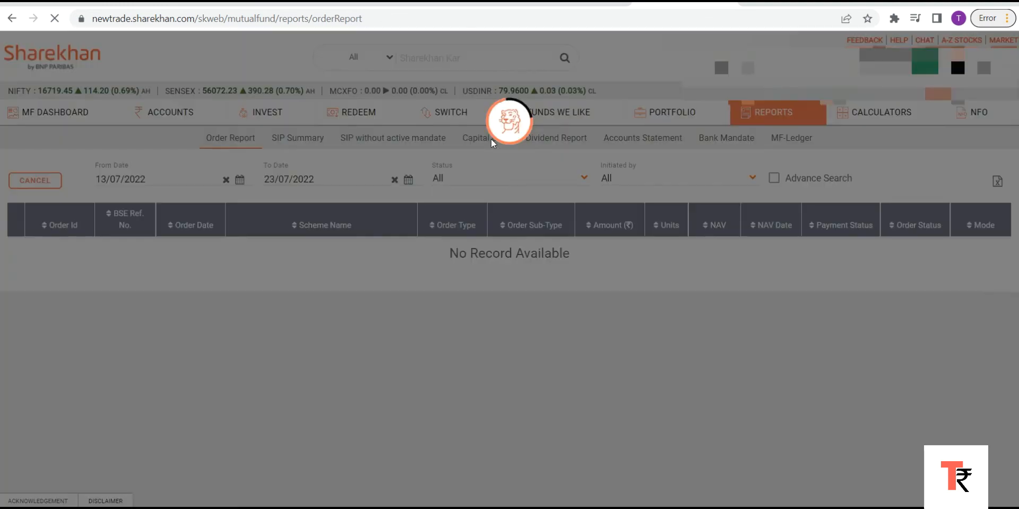
click(484, 138)
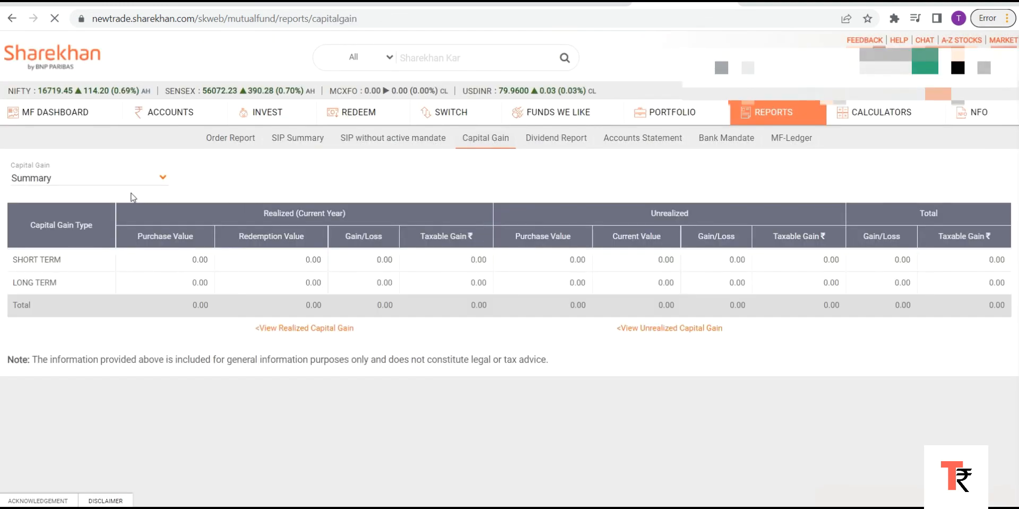
mouse_move(97, 185)
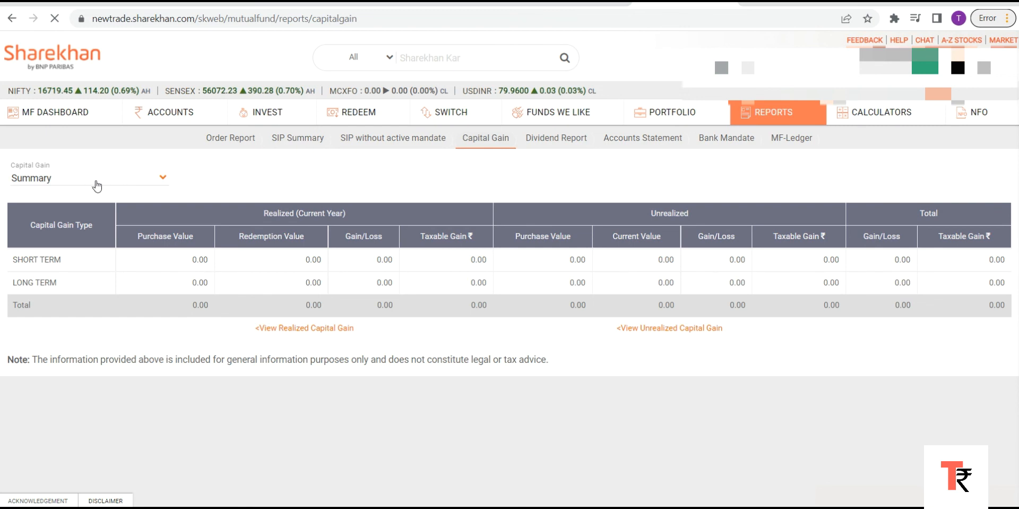
- Set the MF capital gain view to Realized for 2022-2023 and list the available years
click(87, 178)
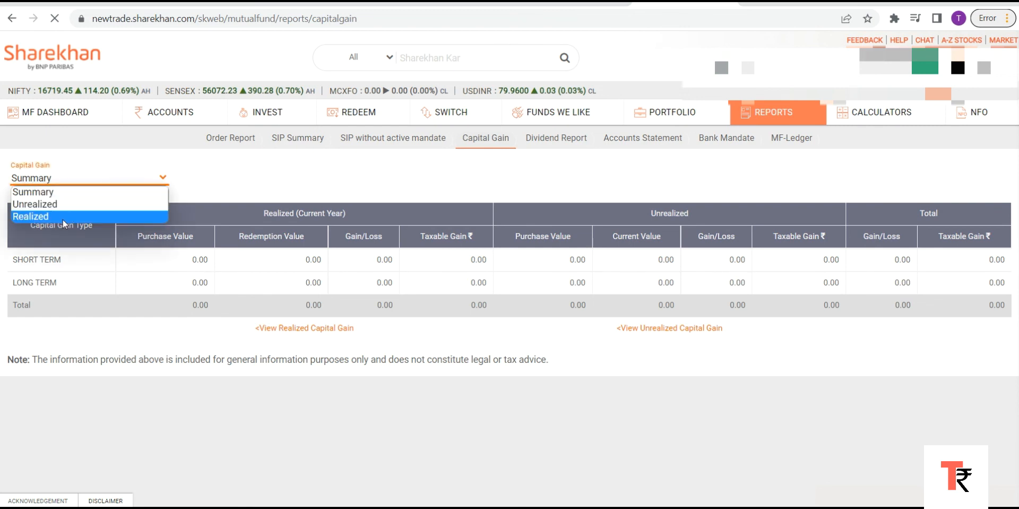
click(30, 217)
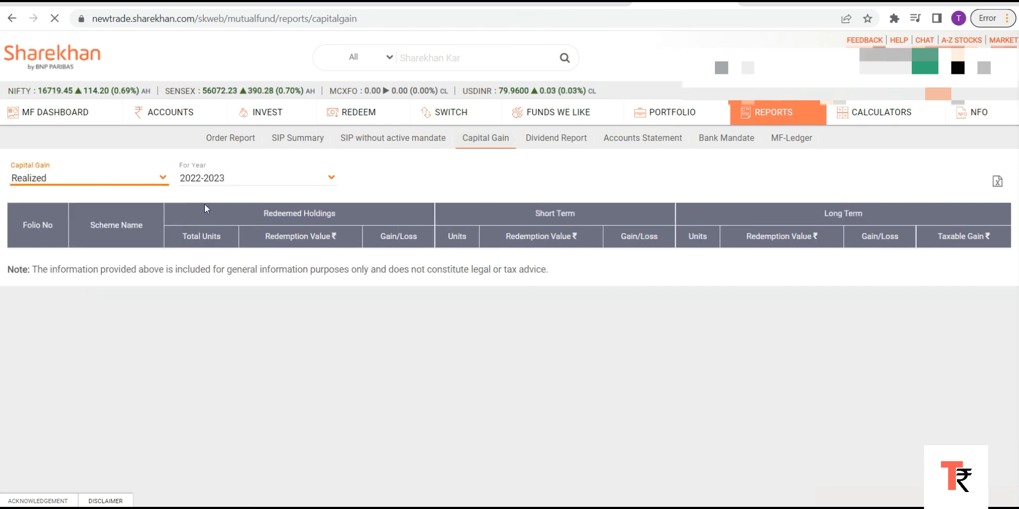
click(255, 179)
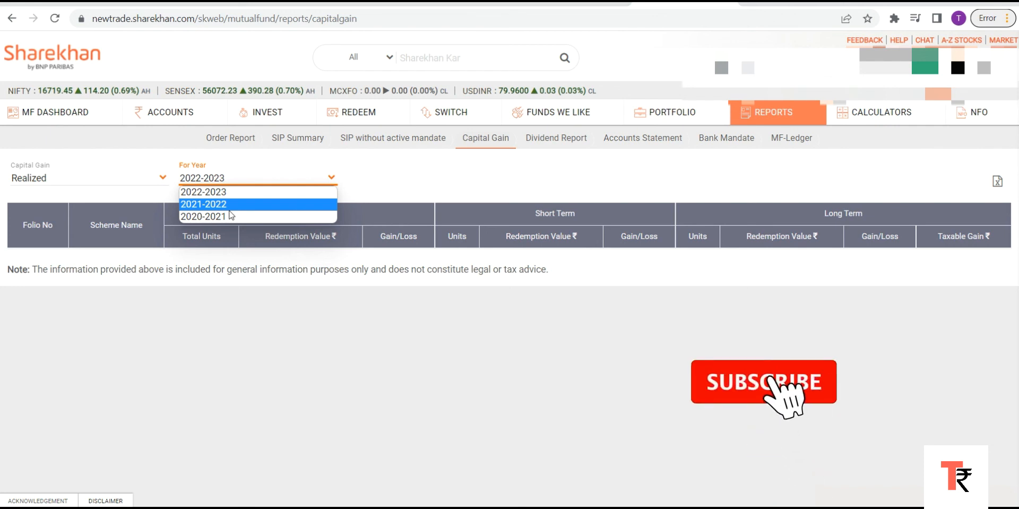
click(764, 382)
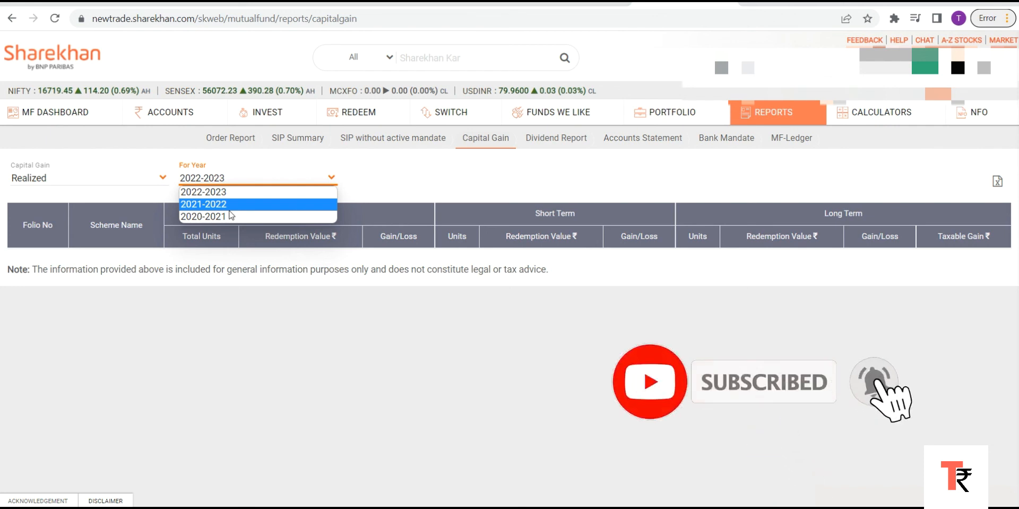